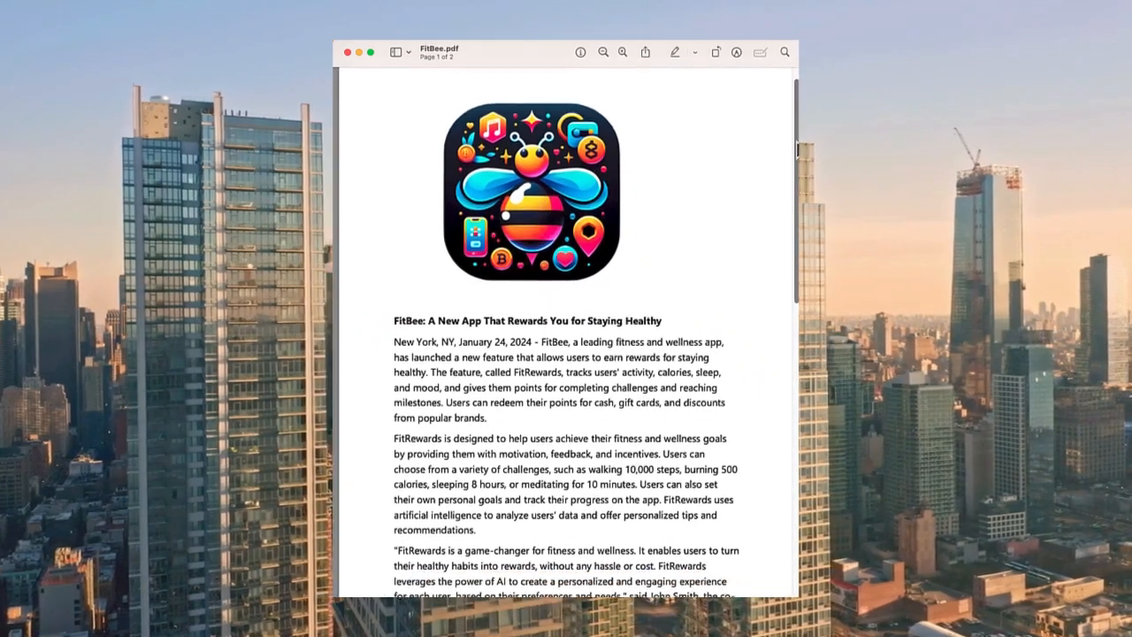
Start a new video from the Synthesia home page to reach the creation options
{"action": "scroll", "scroll_direction": "down", "scroll_amount": 3}
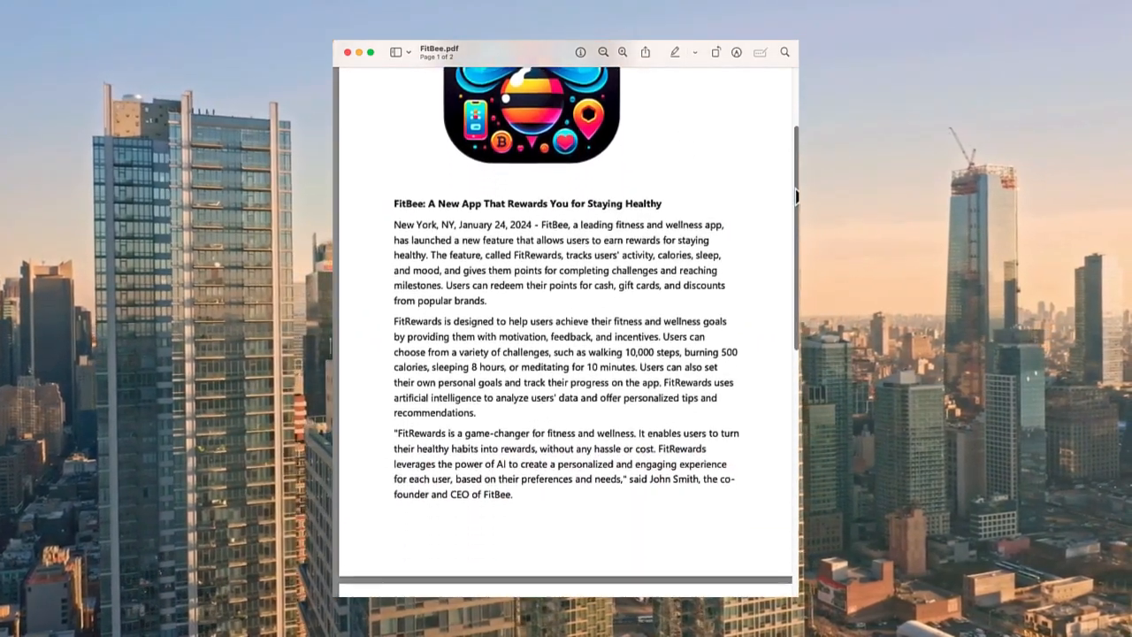
{"action": "scroll", "scroll_direction": "down", "scroll_amount": 3}
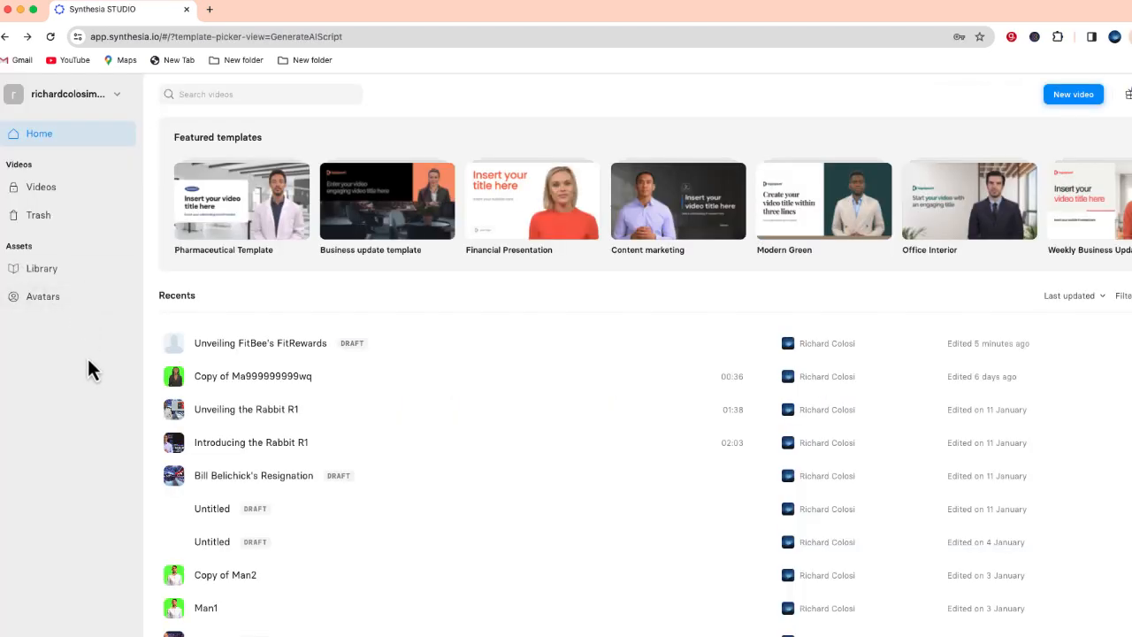
{"action": "mouse_move", "coordinate": [1107, 158]}
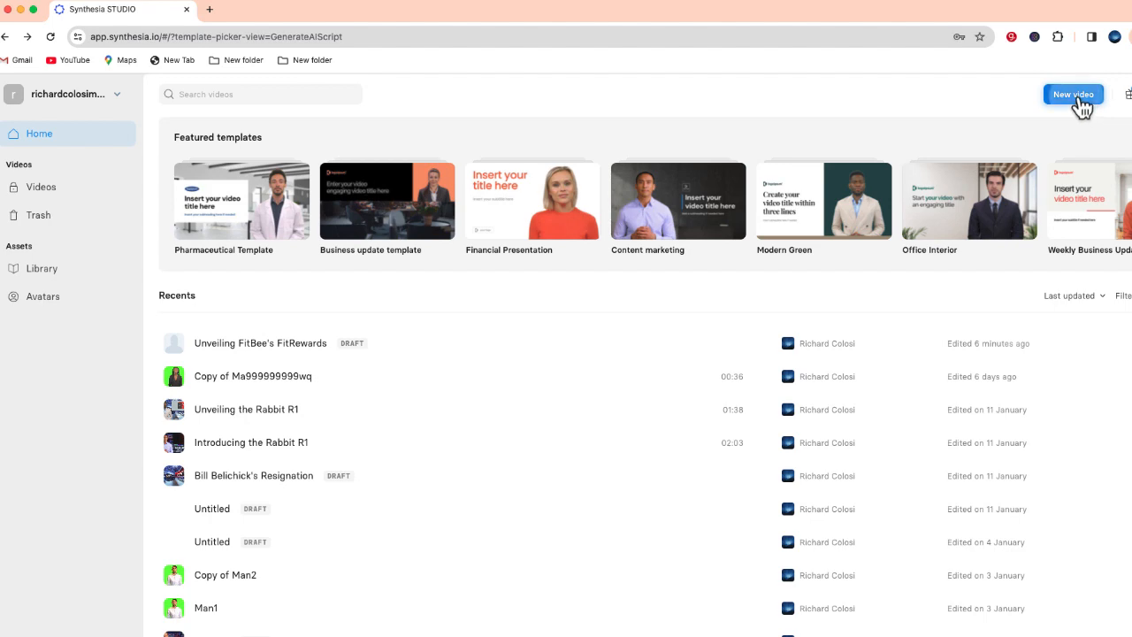
{"action": "left_click", "coordinate": [1072, 94]}
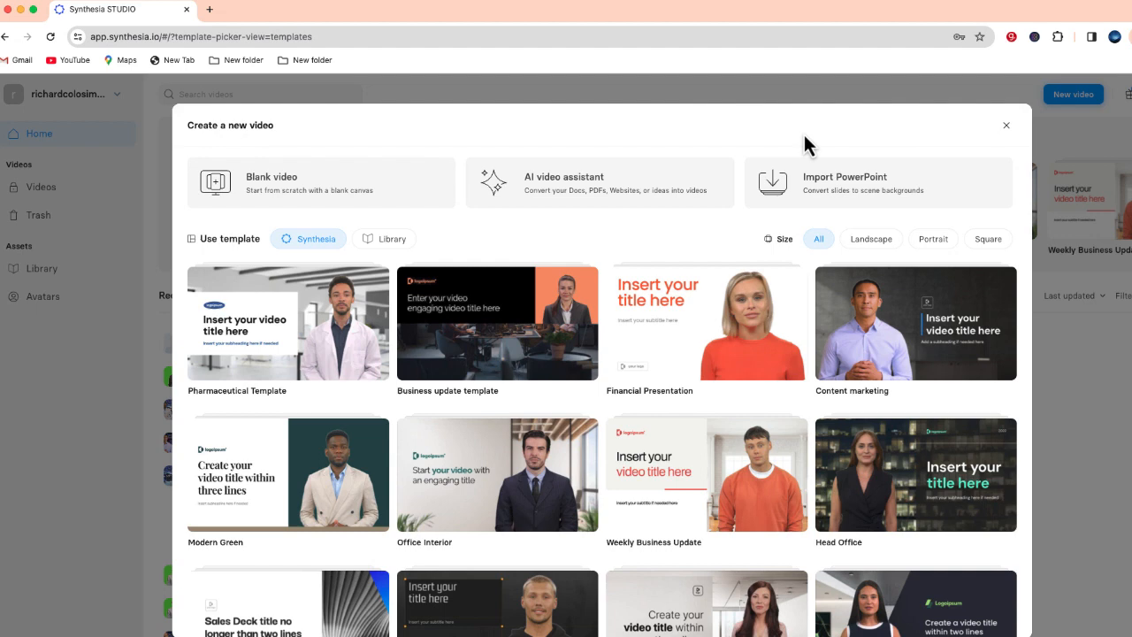
Launch the AI video assistant and choose the Content marketing template for preview
{"action": "left_click", "coordinate": [598, 182]}
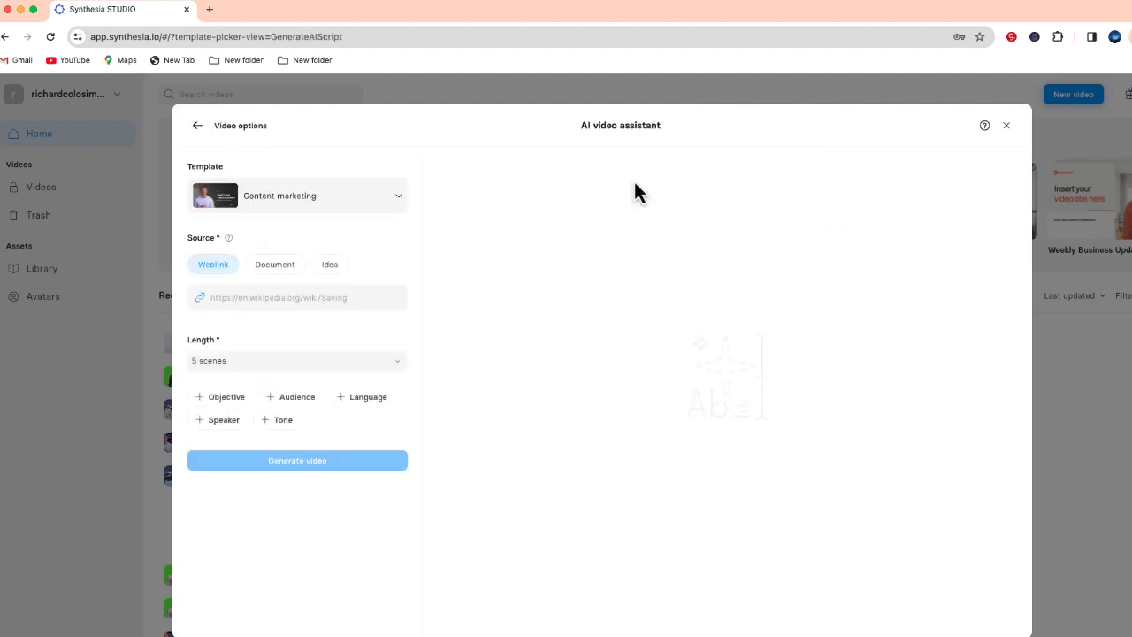
{"action": "mouse_move", "coordinate": [410, 209]}
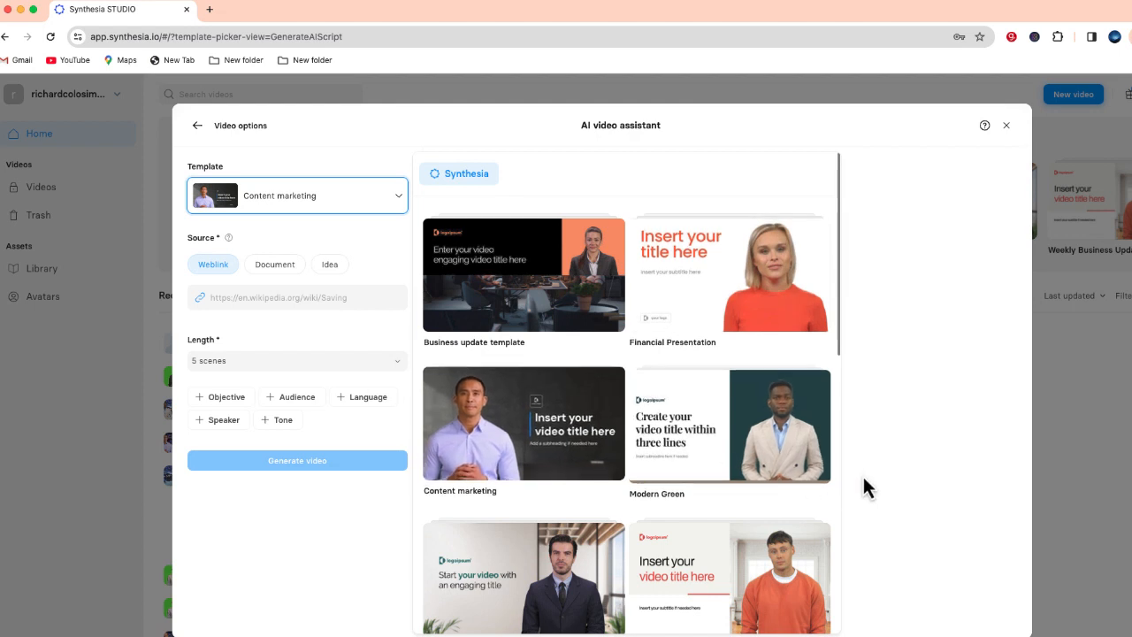
{"action": "mouse_move", "coordinate": [477, 458]}
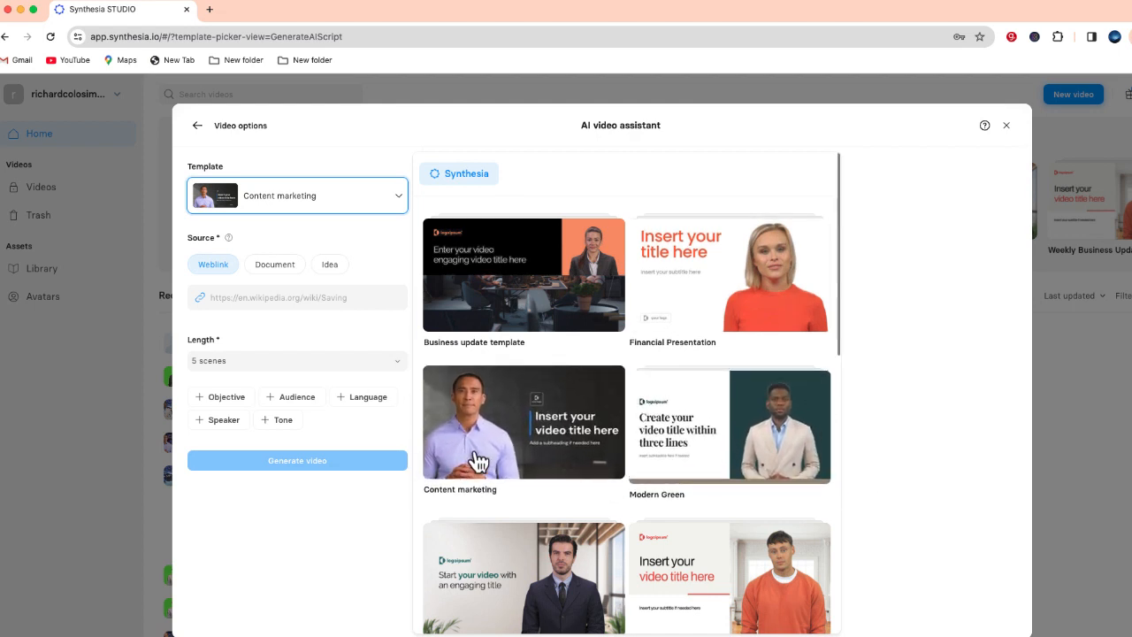
{"action": "left_click", "coordinate": [524, 421]}
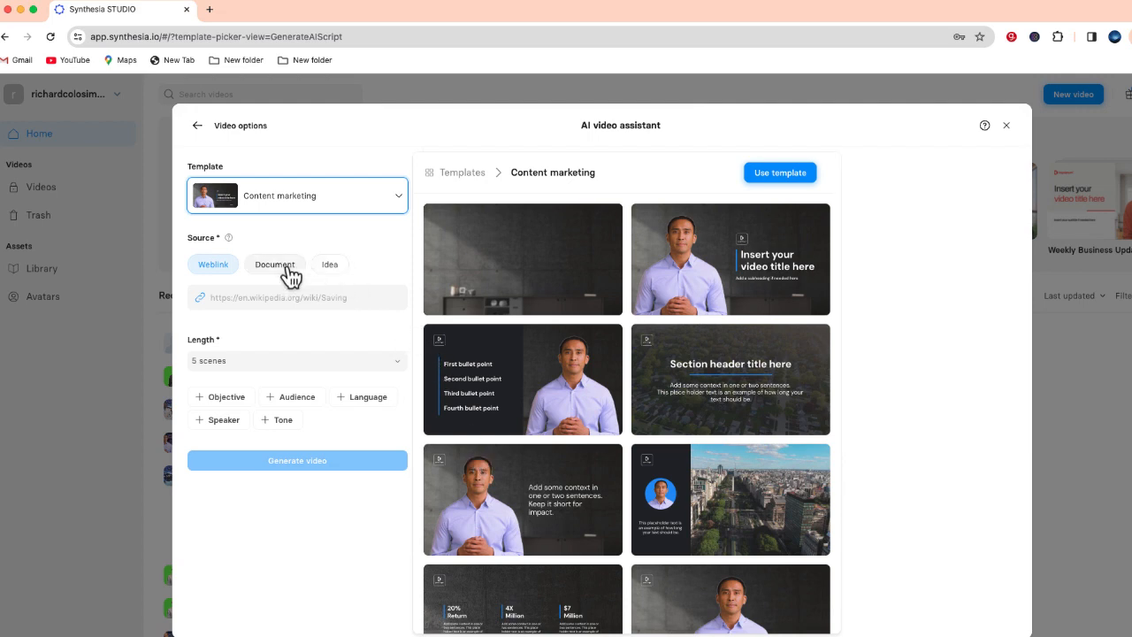
Upload FitBee.pdf as a Document source, set length to 3 scenes, and add an audience field
{"action": "left_click", "coordinate": [274, 265]}
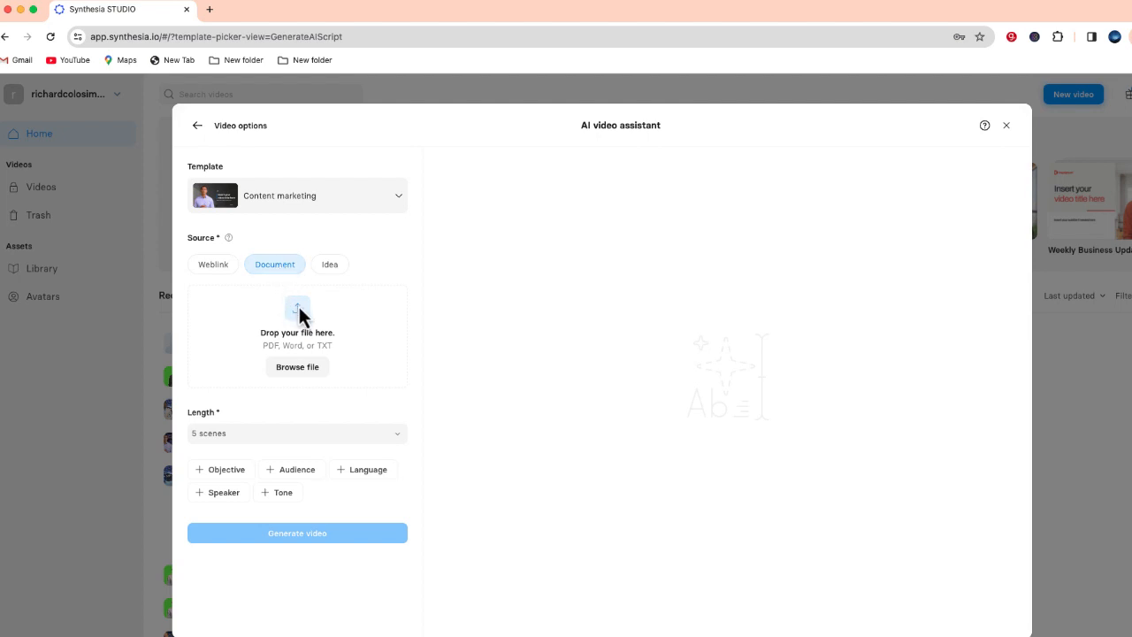
{"action": "mouse_move", "coordinate": [304, 311]}
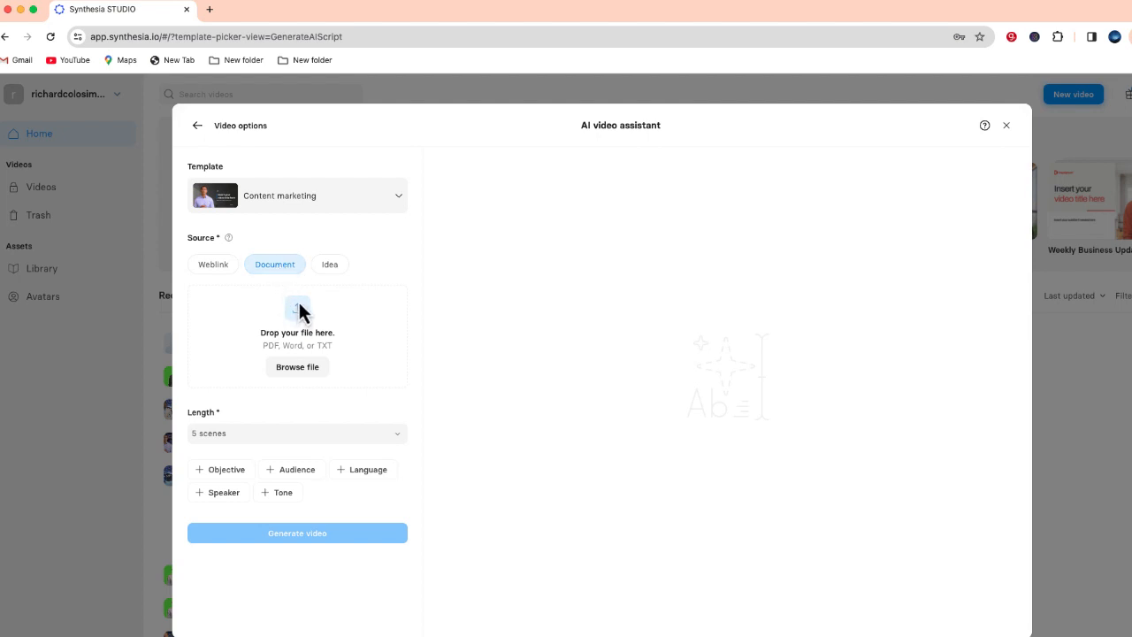
{"action": "left_click_drag", "start_coordinate": [298, 310], "coordinate": [314, 345]}
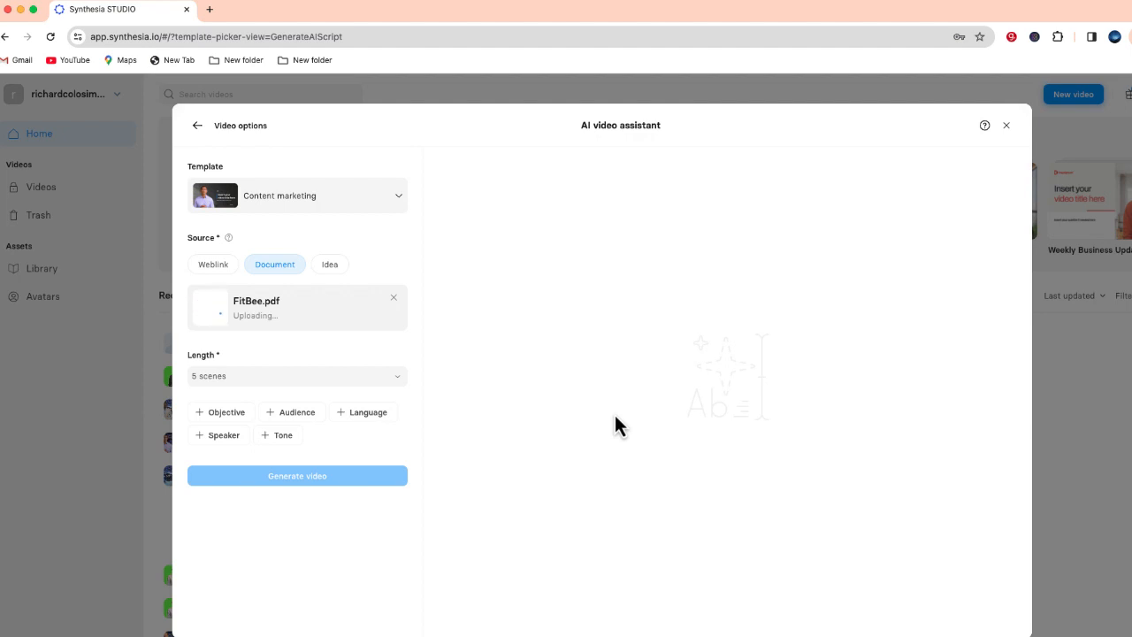
{"action": "left_click", "coordinate": [297, 375]}
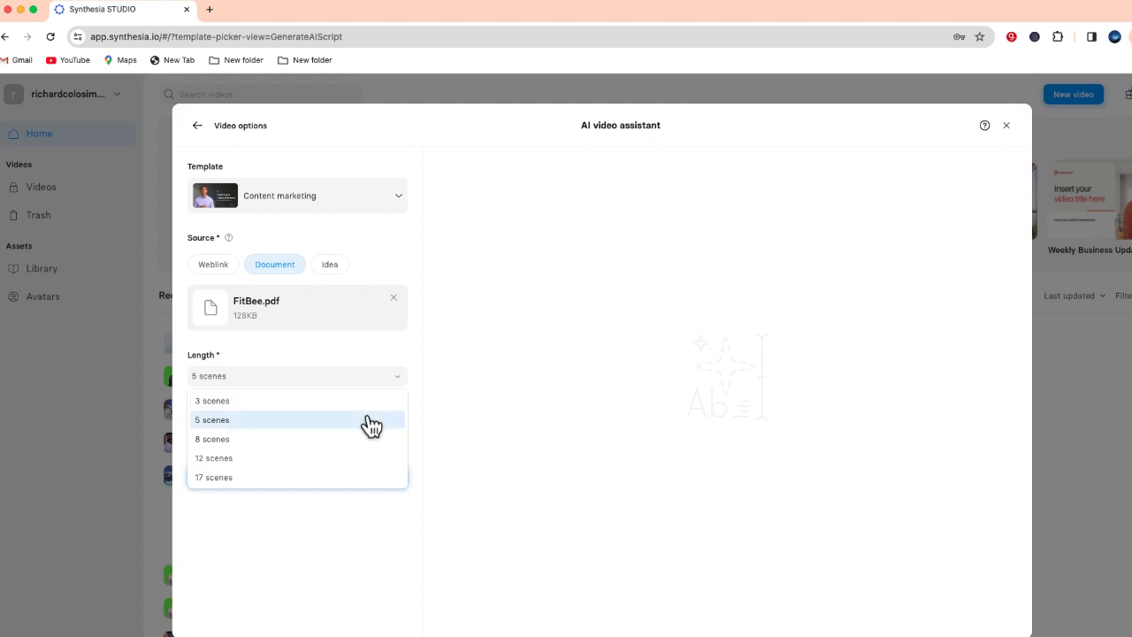
{"action": "left_click", "coordinate": [213, 400]}
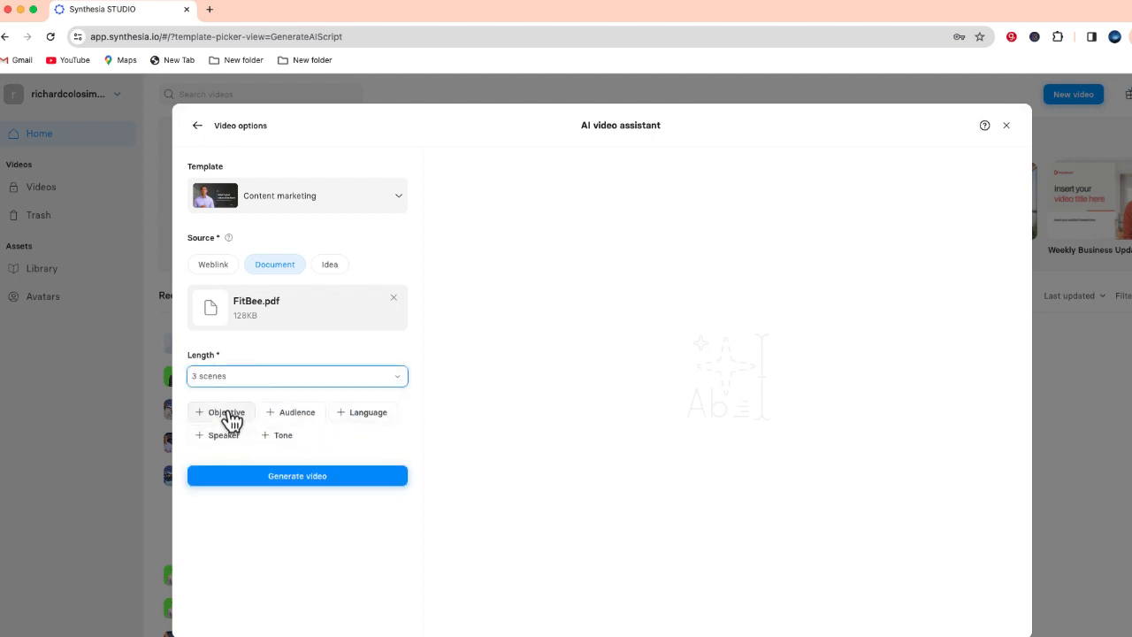
{"action": "mouse_move", "coordinate": [287, 380]}
{"action": "type", "text": "TO inform viewer of a new app called FitBee"}
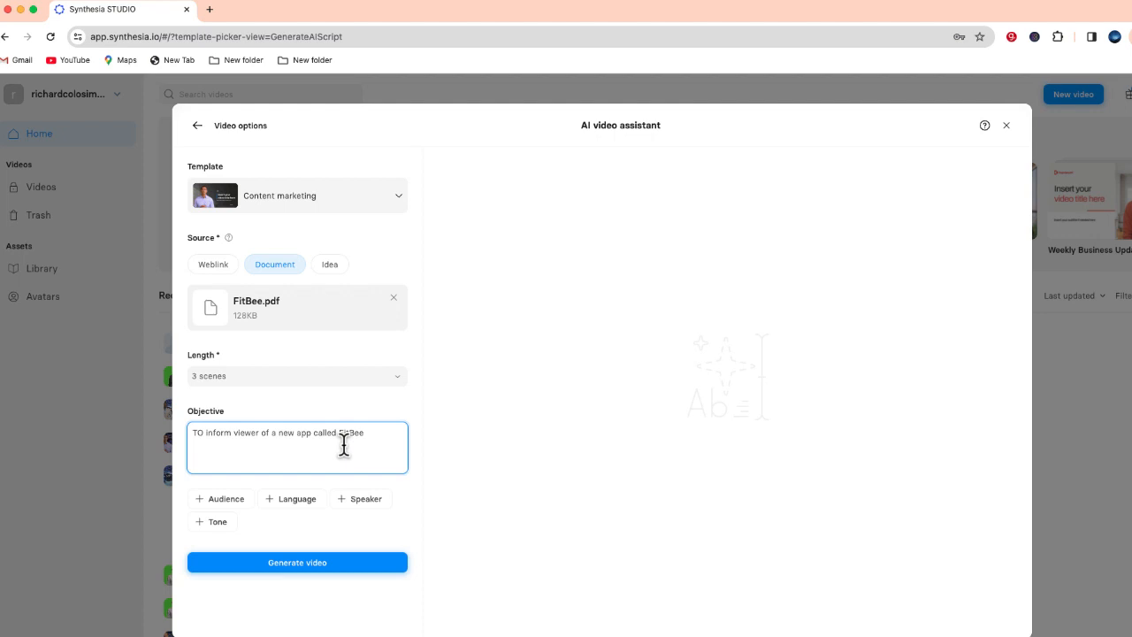
{"action": "left_click", "coordinate": [220, 498]}
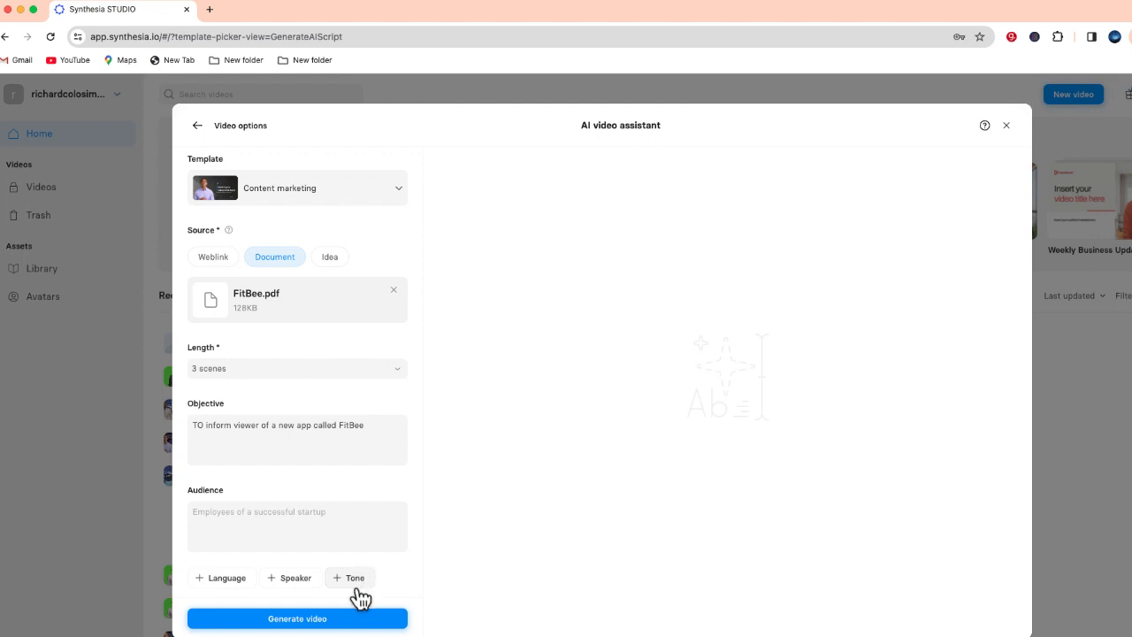
{"action": "mouse_move", "coordinate": [346, 565]}
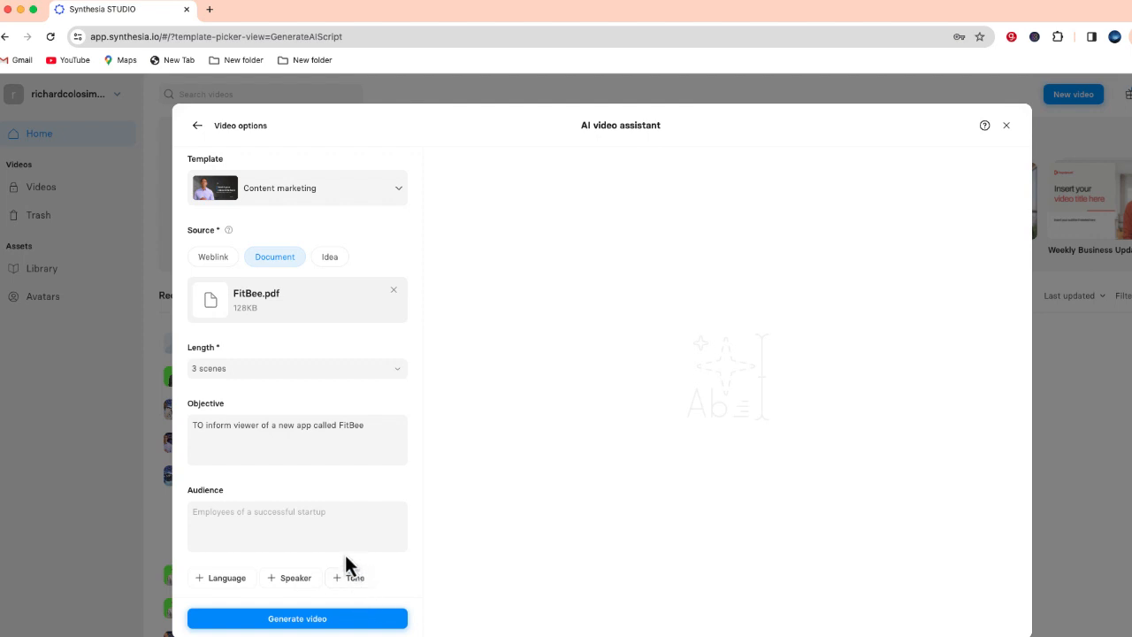
Generate the three-scene FitBee script and continue with it in the editor
{"action": "left_click", "coordinate": [297, 619]}
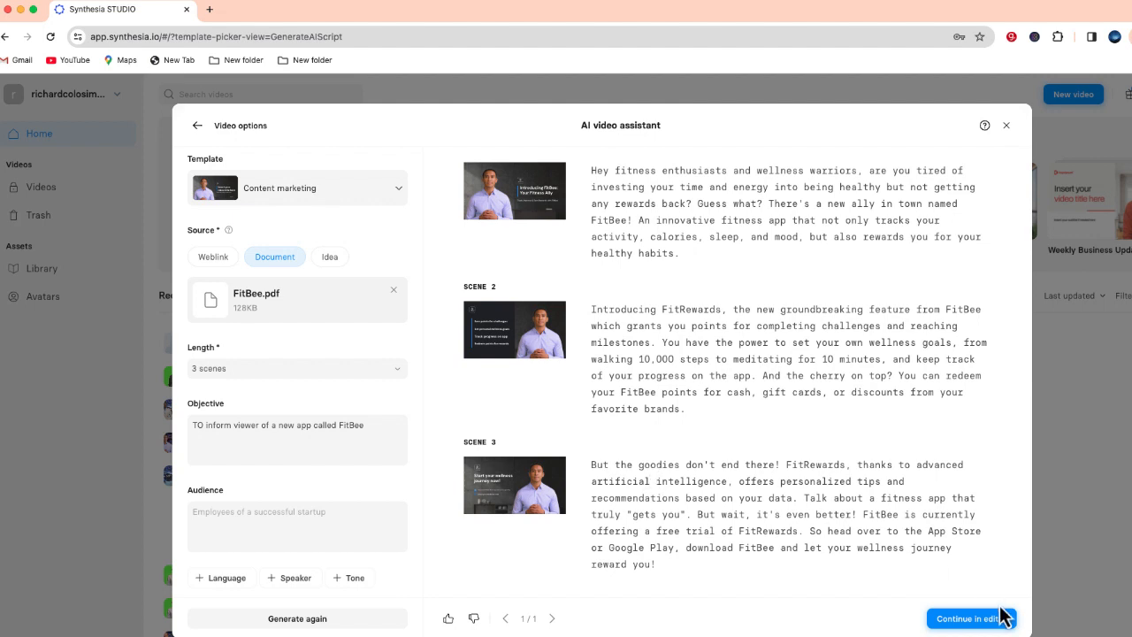
{"action": "left_click", "coordinate": [966, 619]}
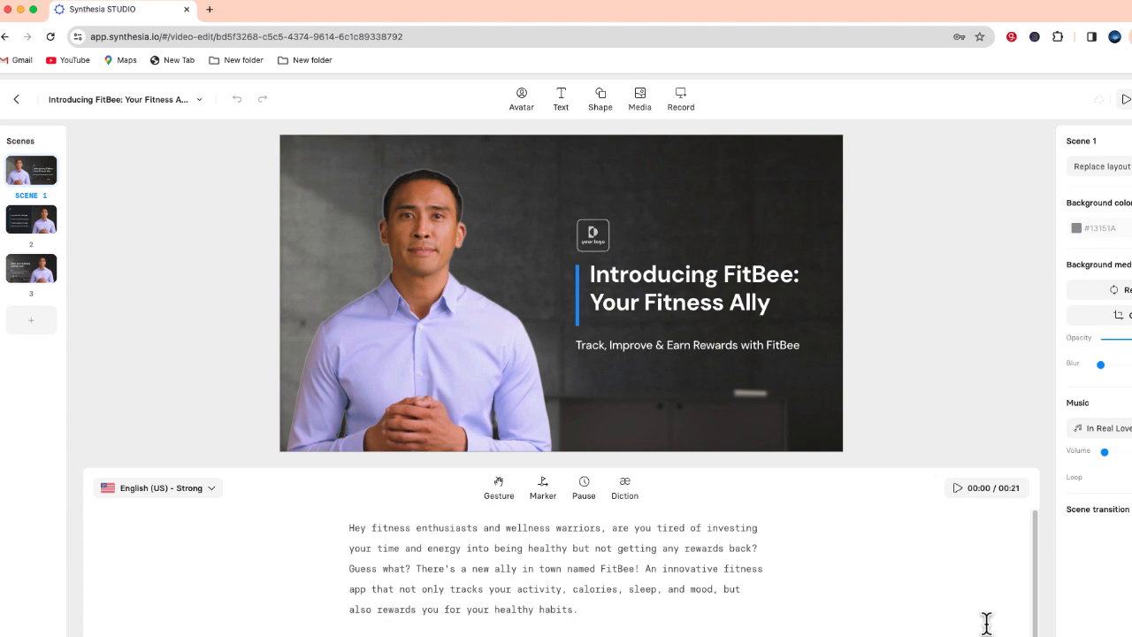
{"action": "mouse_move", "coordinate": [672, 201]}
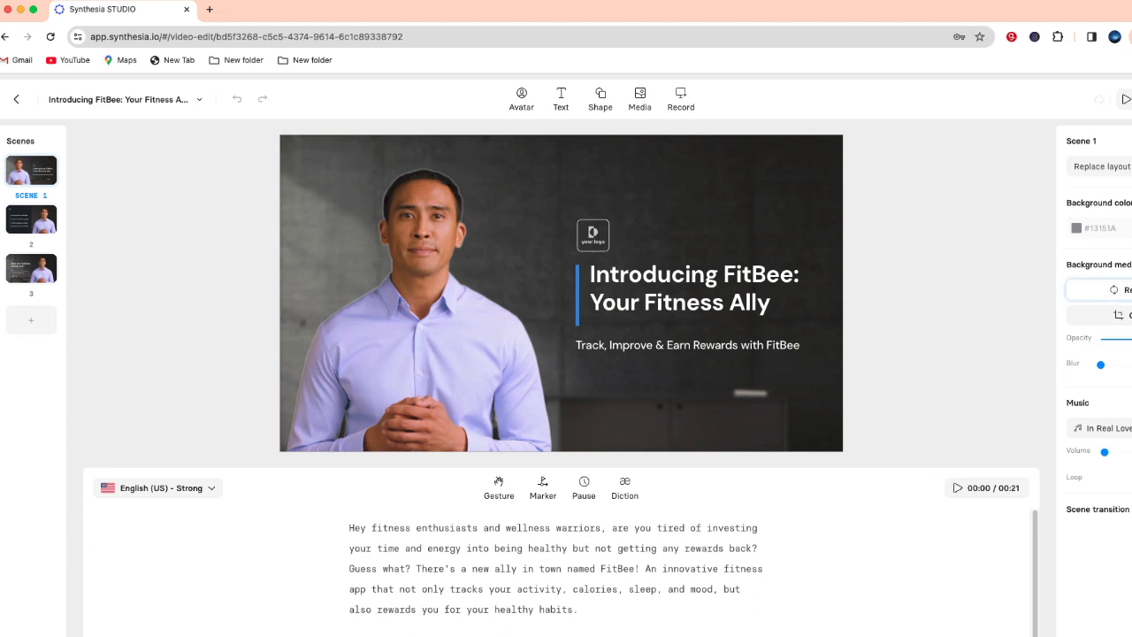
Search Shutterstock Images for "gym" and set a gym photo as scene 1's background
{"action": "left_click", "coordinate": [640, 99]}
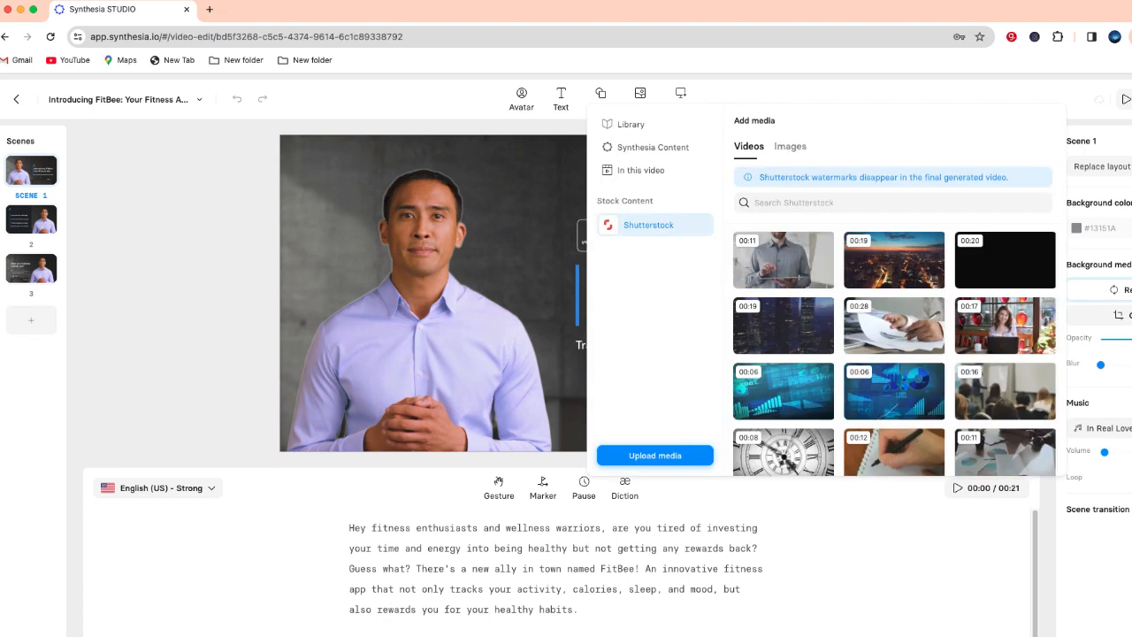
{"action": "left_click", "coordinate": [788, 145]}
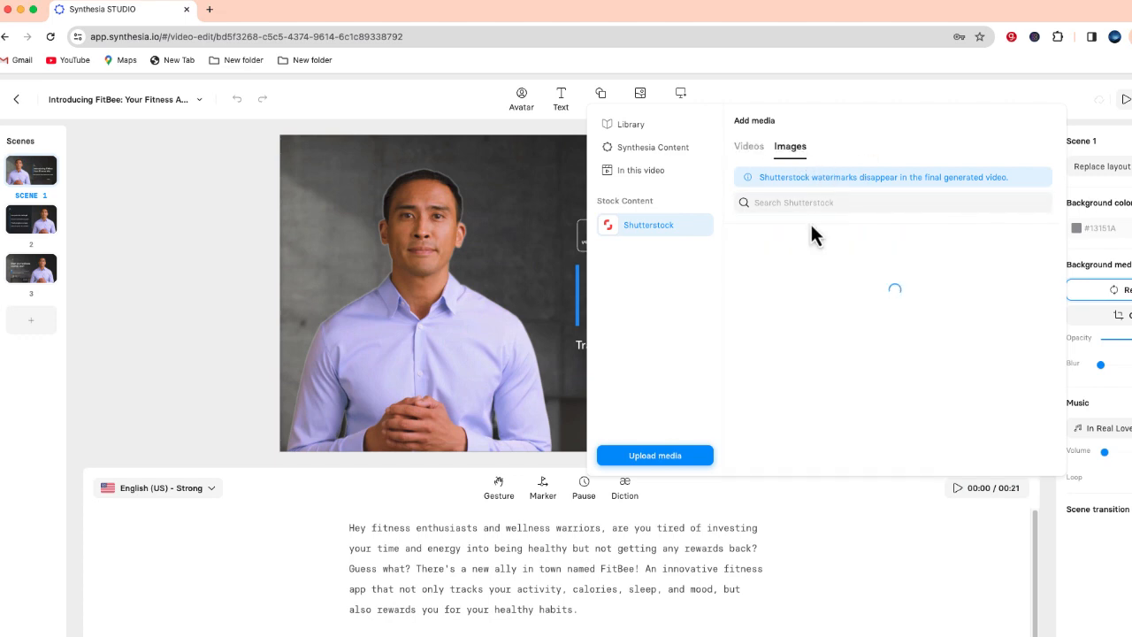
{"action": "left_click", "coordinate": [891, 201]}
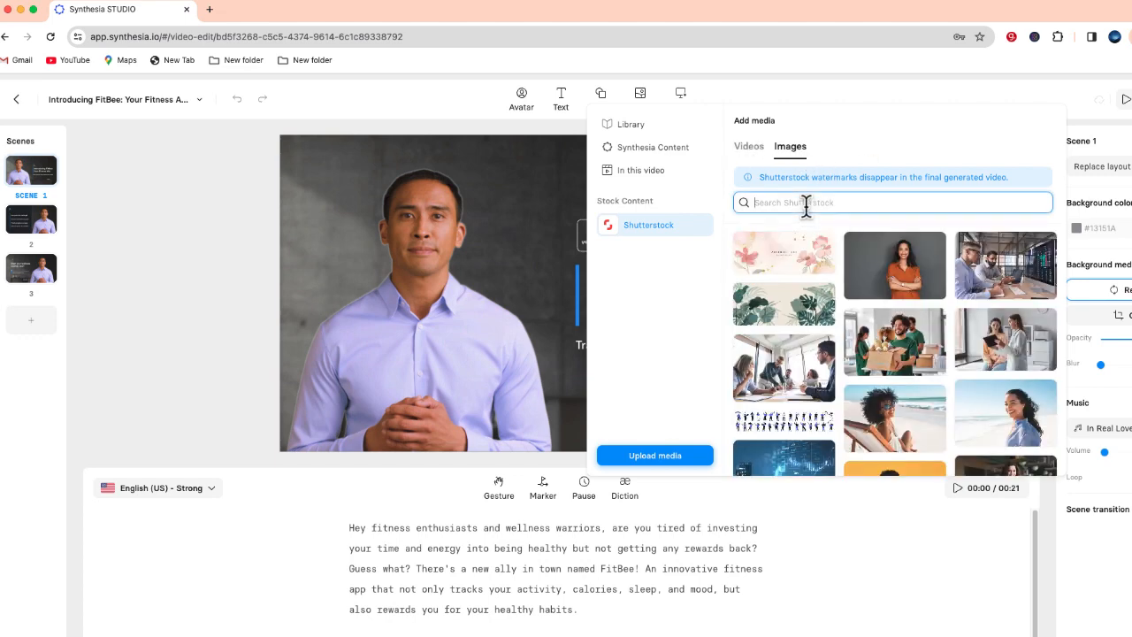
{"action": "type", "text": "fitness"}
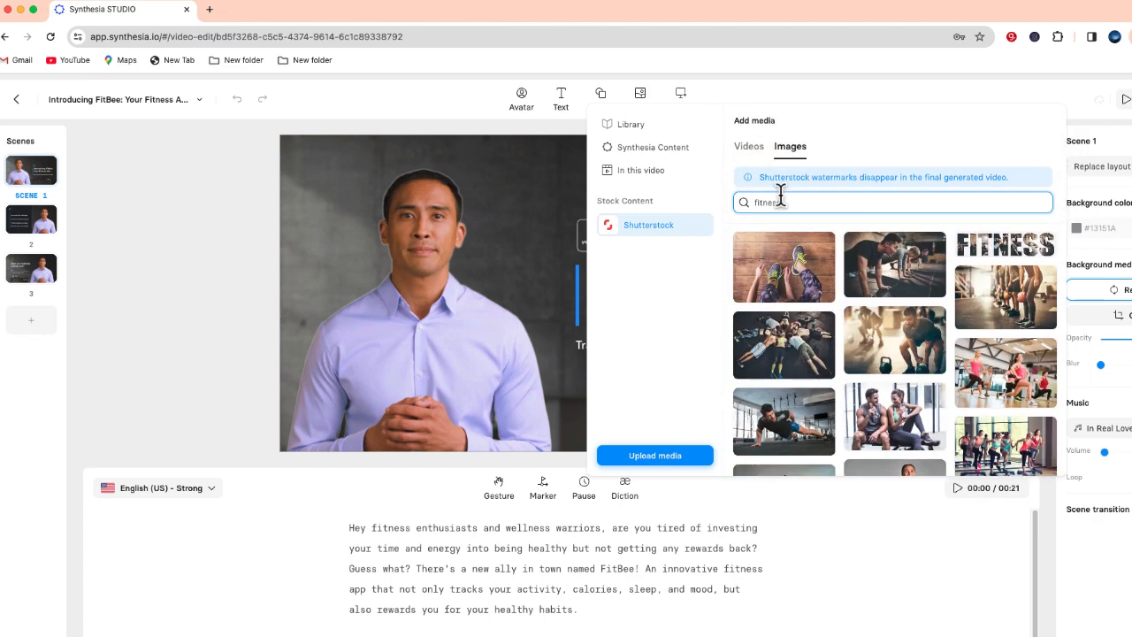
{"action": "type", "text": "gym"}
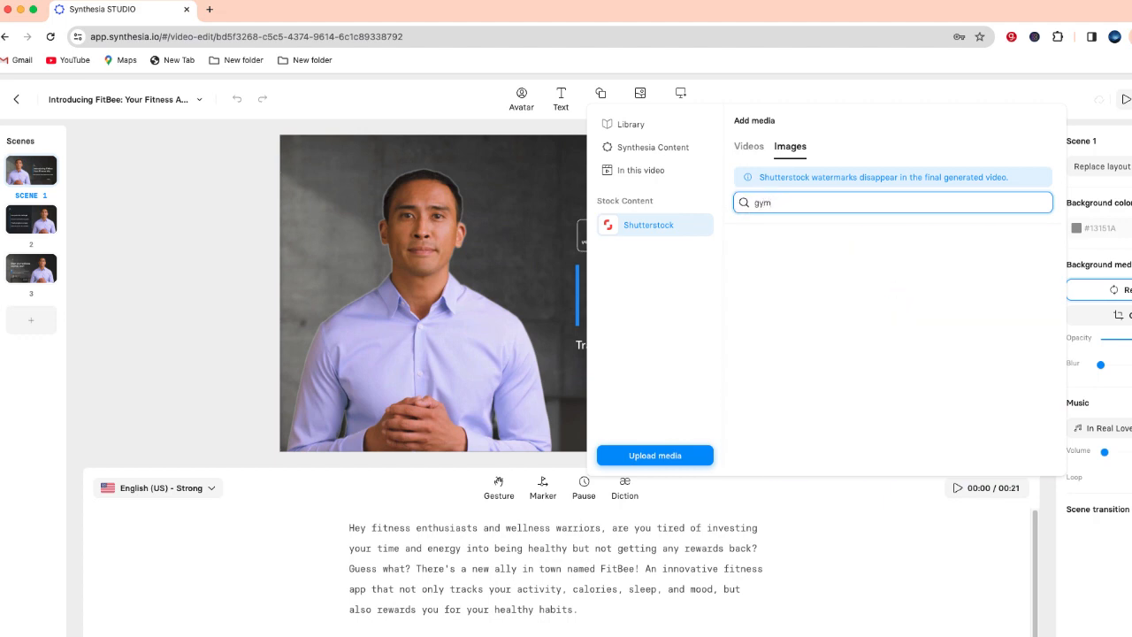
{"action": "type", "text": "gym"}
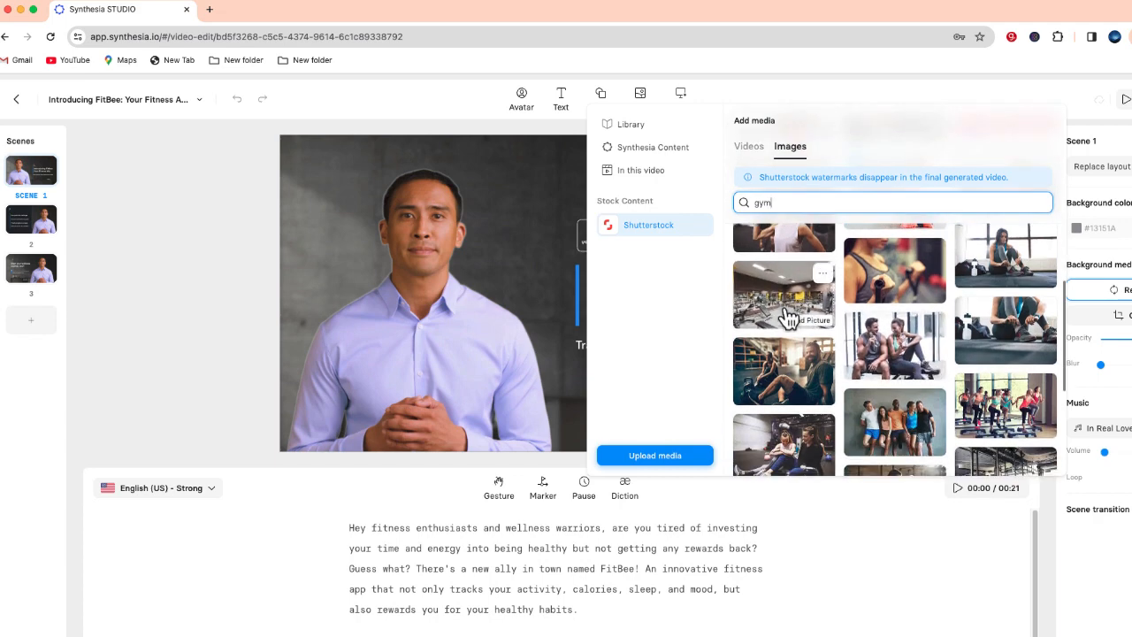
{"action": "left_click", "coordinate": [783, 293]}
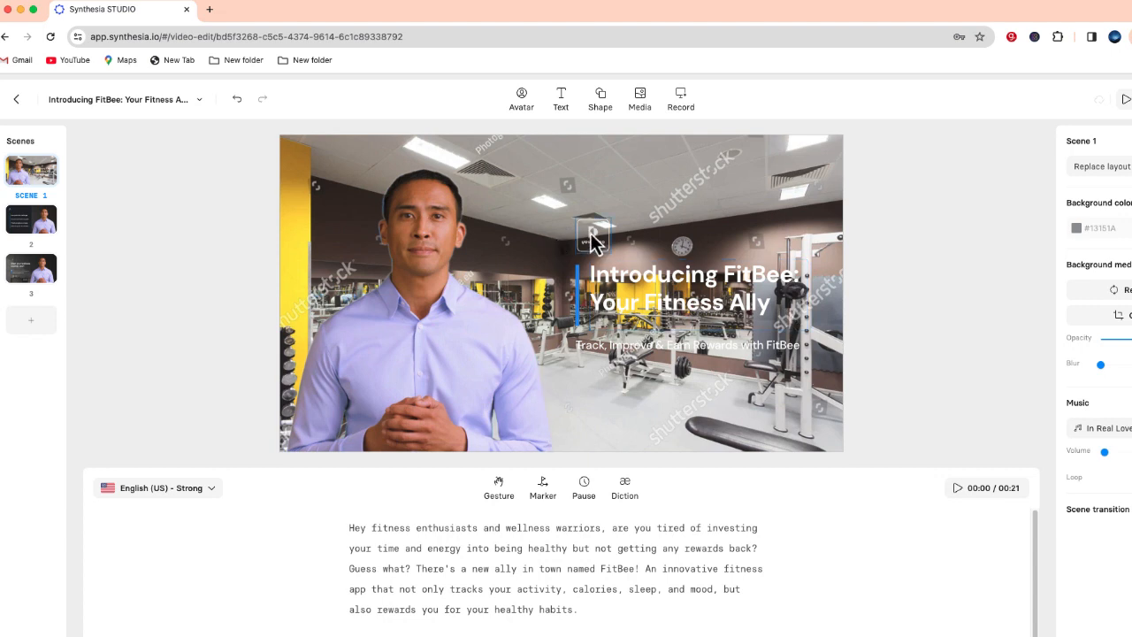
Upload the FitBee logo to the media library and place it in the logo placeholder
{"action": "left_click", "coordinate": [593, 237]}
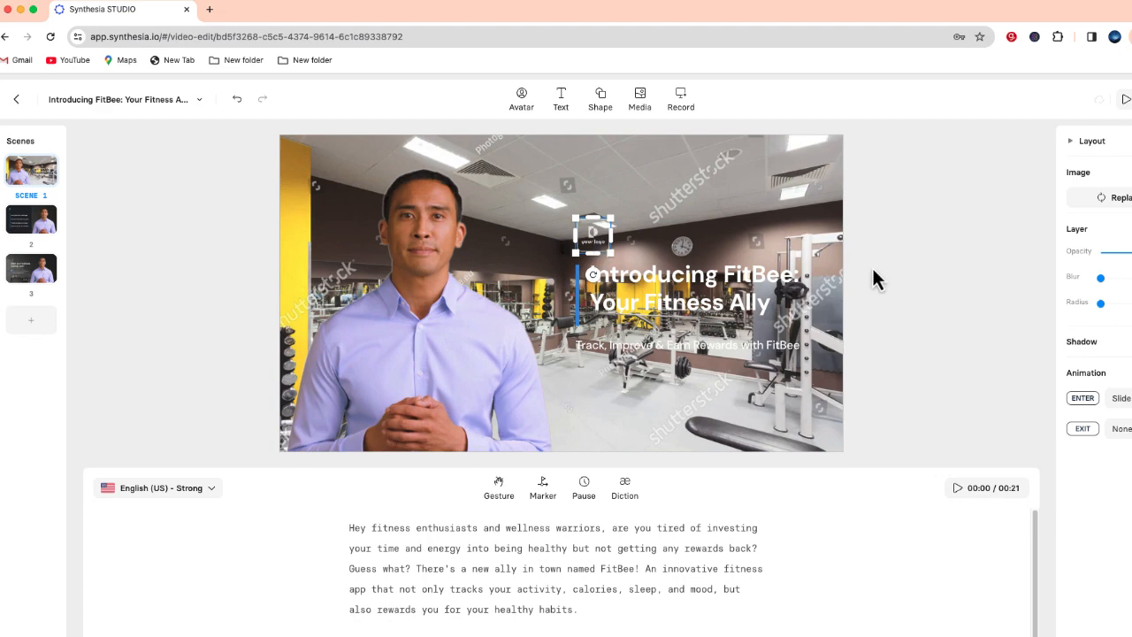
{"action": "left_click", "coordinate": [638, 99]}
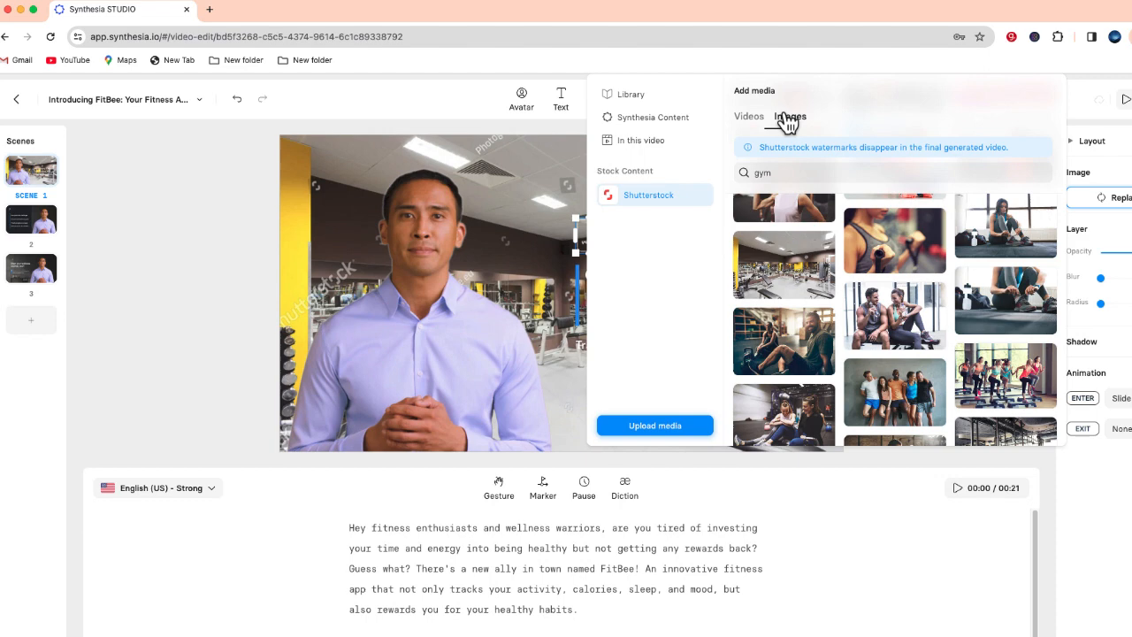
{"action": "left_click", "coordinate": [630, 94]}
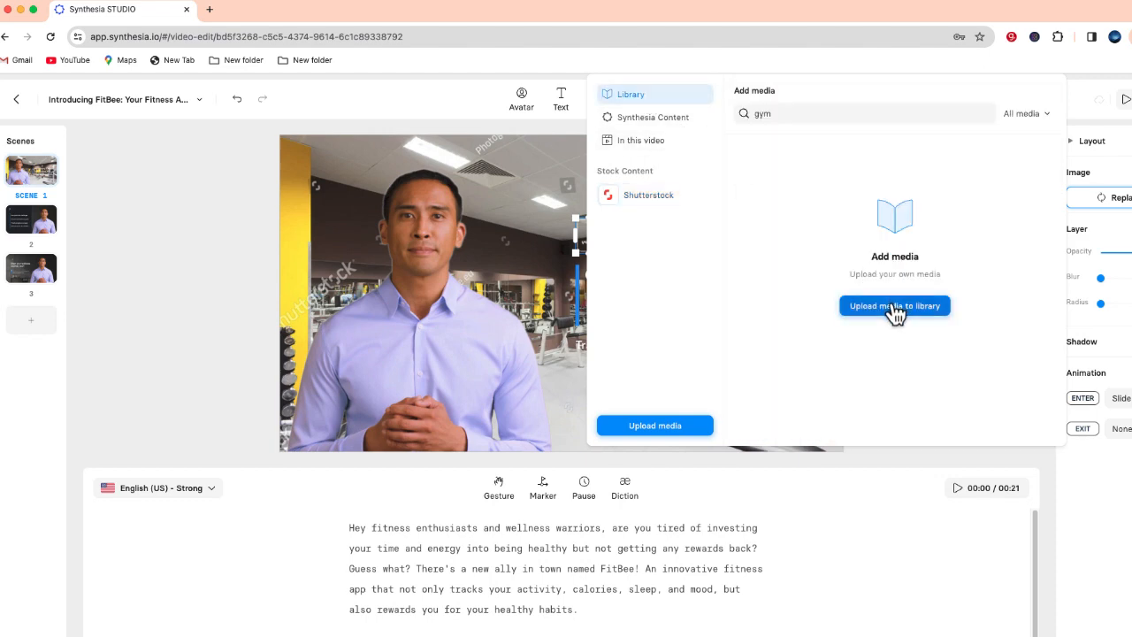
{"action": "left_click", "coordinate": [895, 304]}
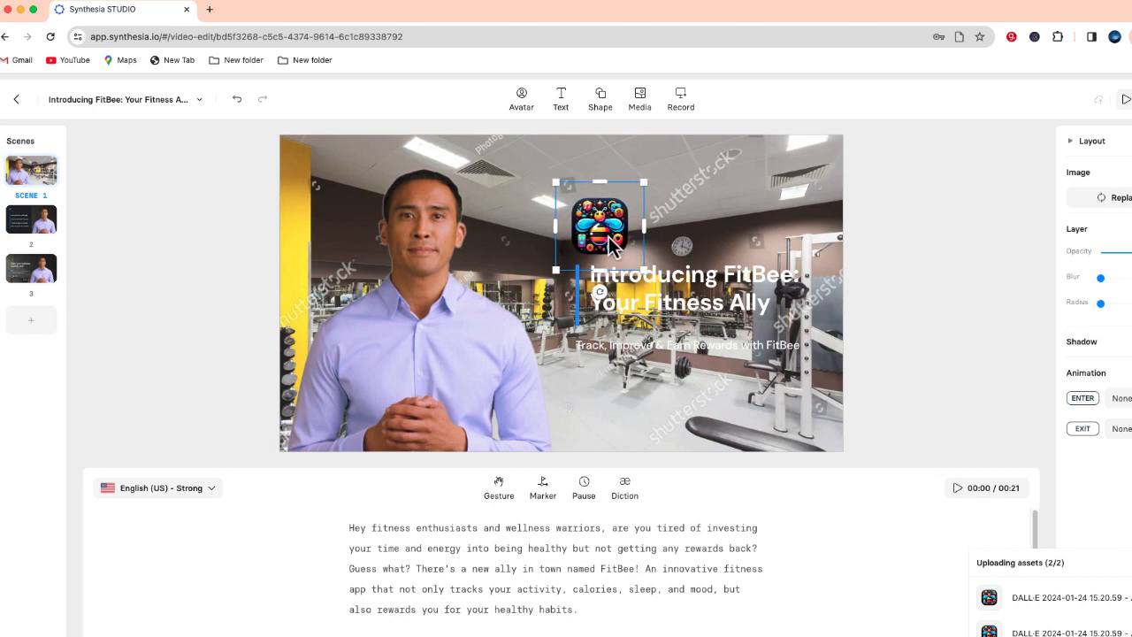
{"action": "left_click", "coordinate": [690, 287]}
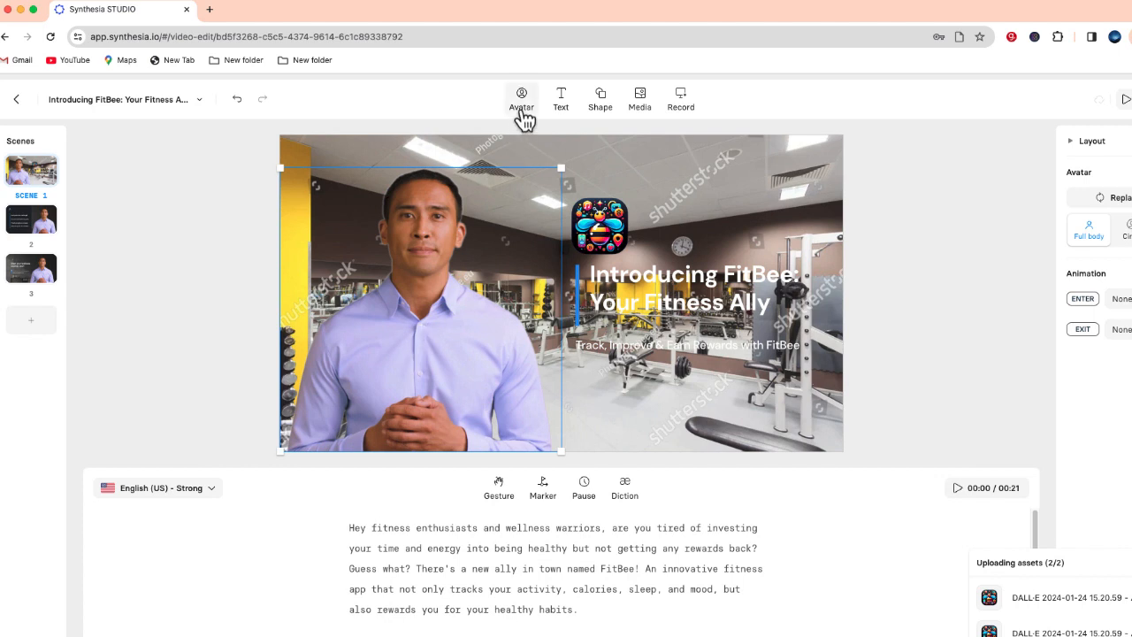
Replace scene 1's avatar with the sporty young man in a white T-shirt
{"action": "left_click", "coordinate": [520, 97]}
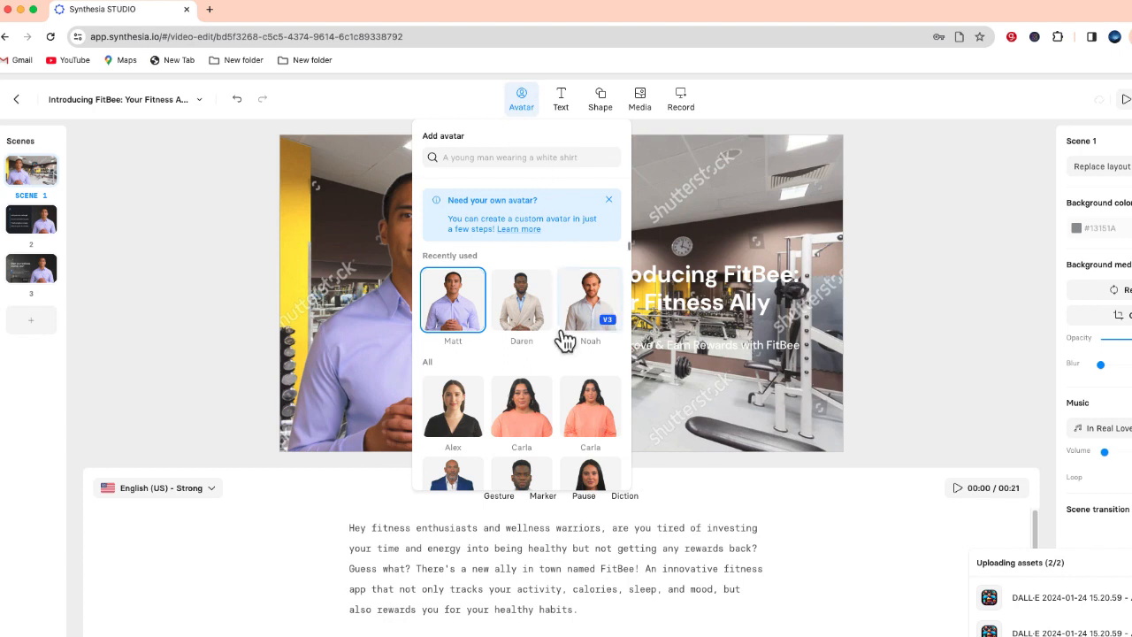
{"action": "scroll", "scroll_direction": "down", "scroll_amount": 3}
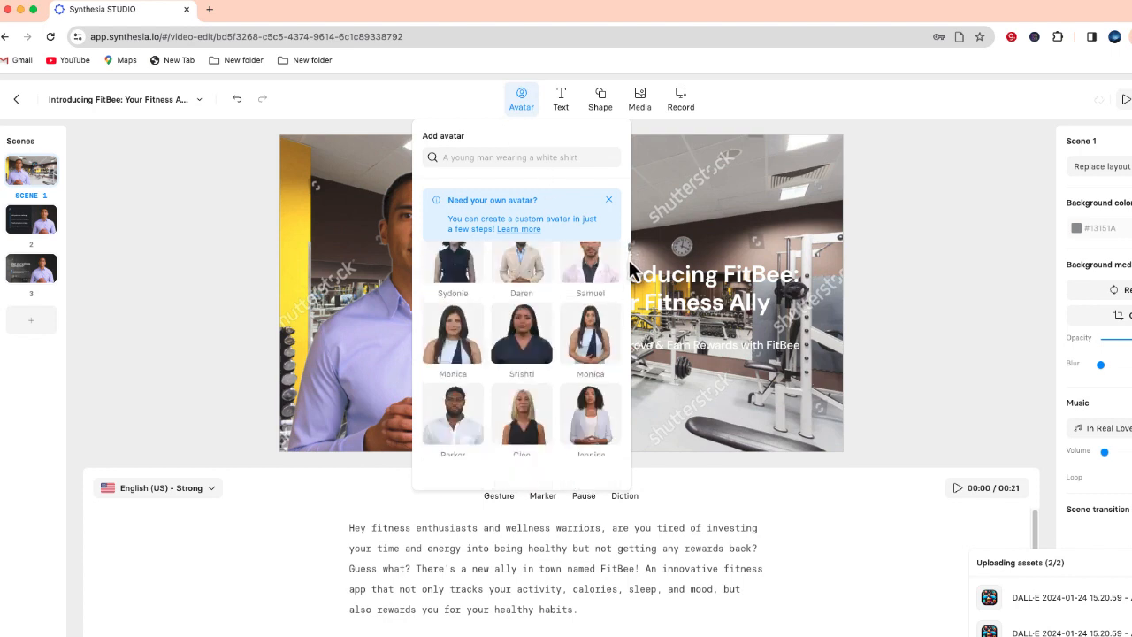
{"action": "scroll", "scroll_direction": "down", "scroll_amount": 3}
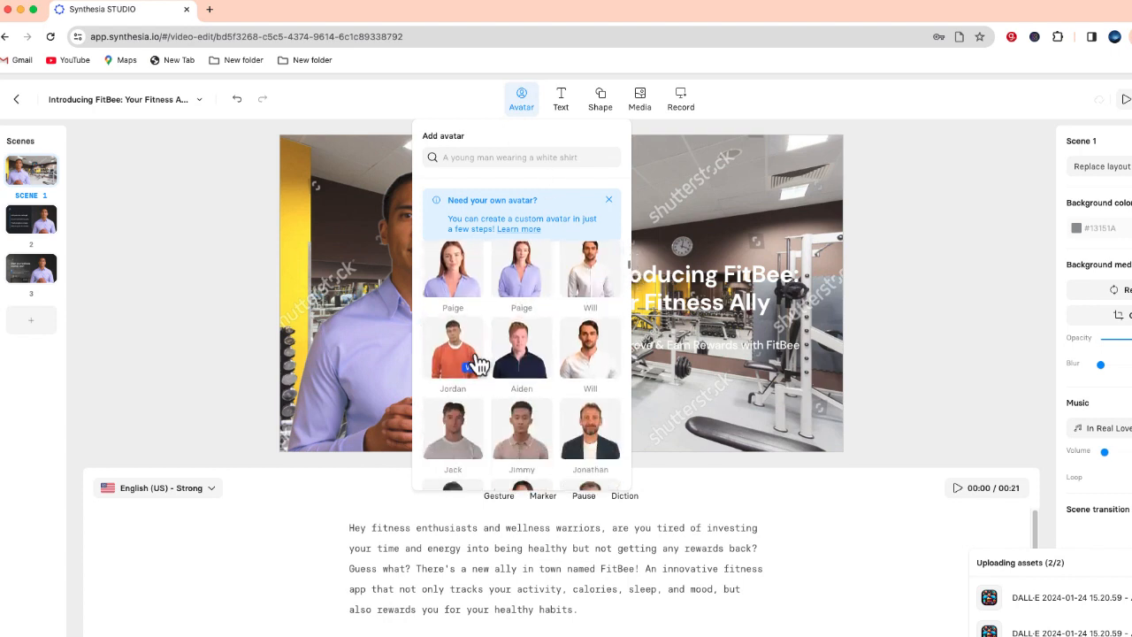
{"action": "mouse_move", "coordinate": [453, 430]}
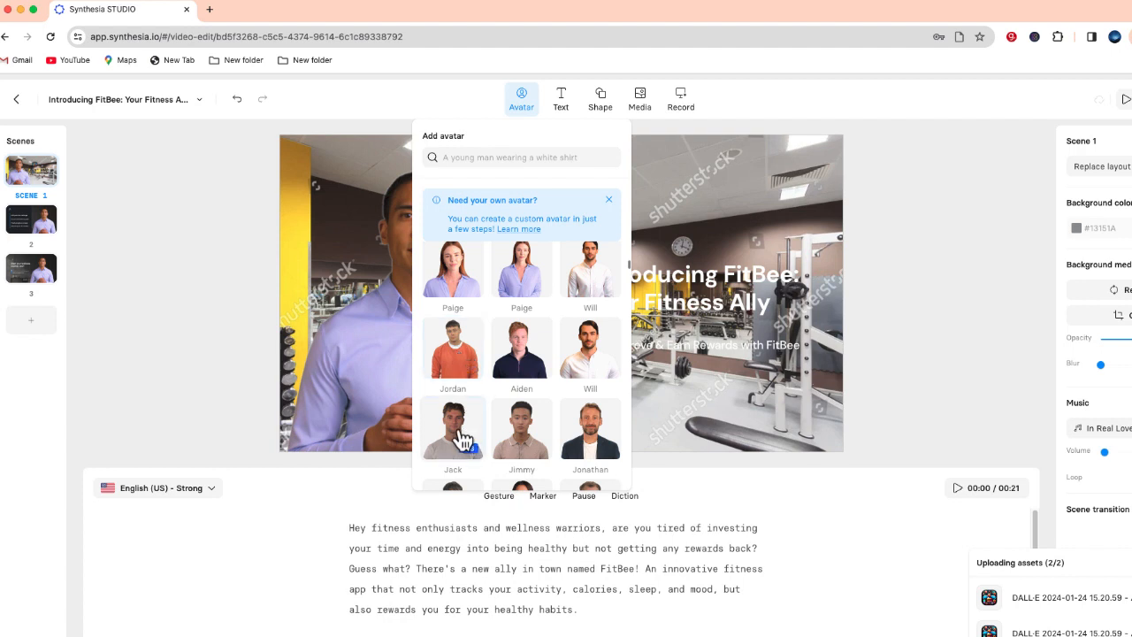
{"action": "left_click", "coordinate": [453, 426]}
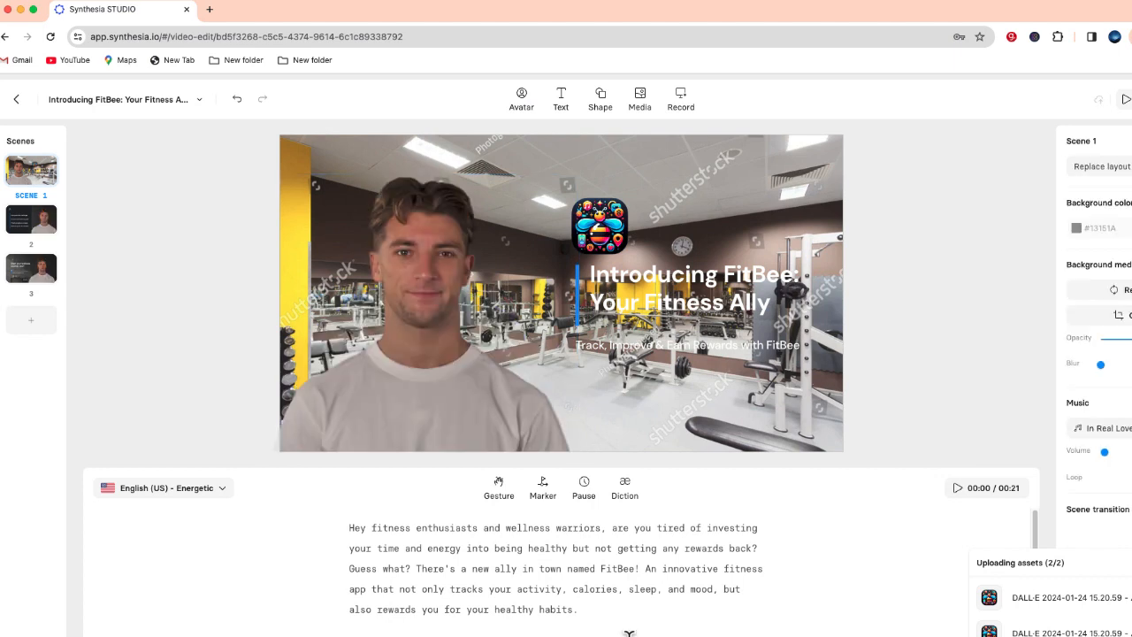
Preview voices, keep English (US) – Energetic, and apply it to all male avatars
{"action": "left_click", "coordinate": [421, 309]}
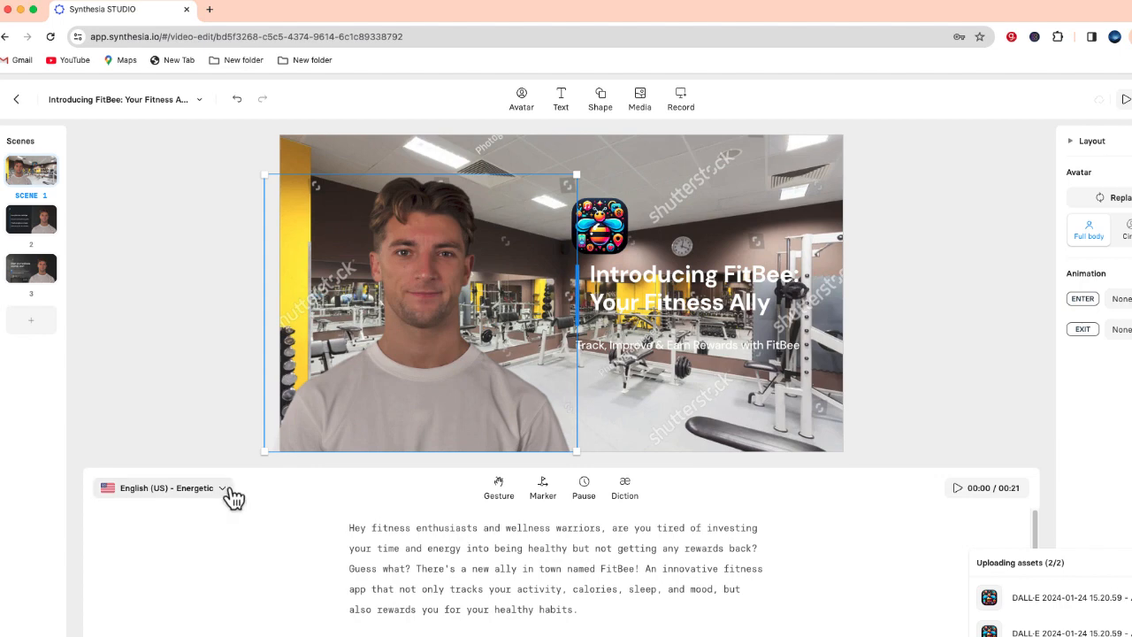
{"action": "left_click", "coordinate": [166, 489]}
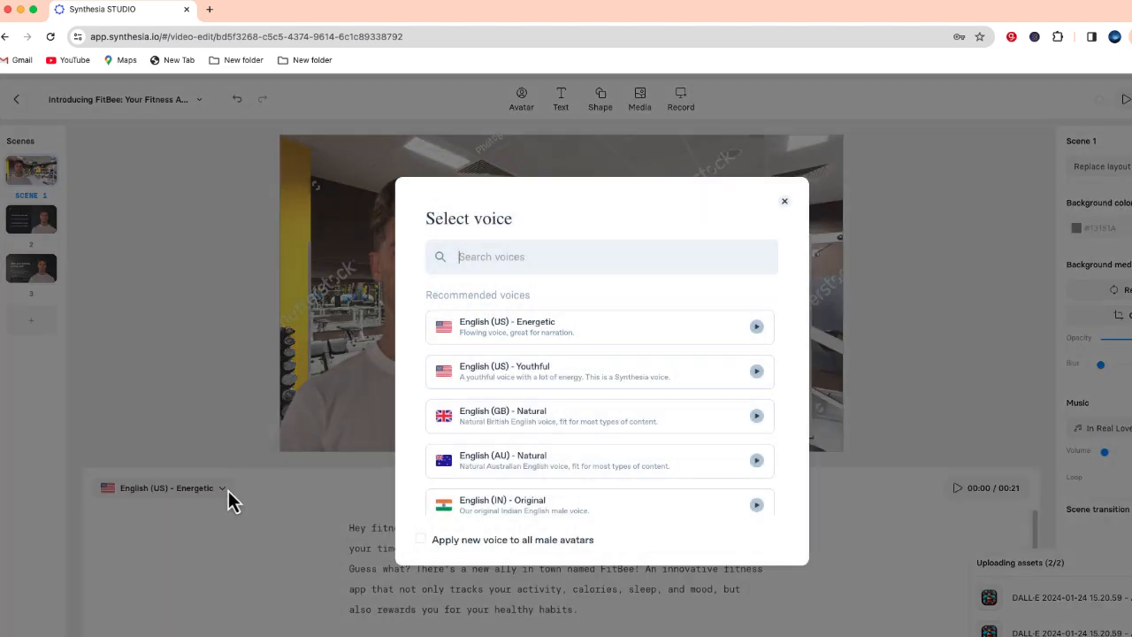
{"action": "mouse_move", "coordinate": [774, 388]}
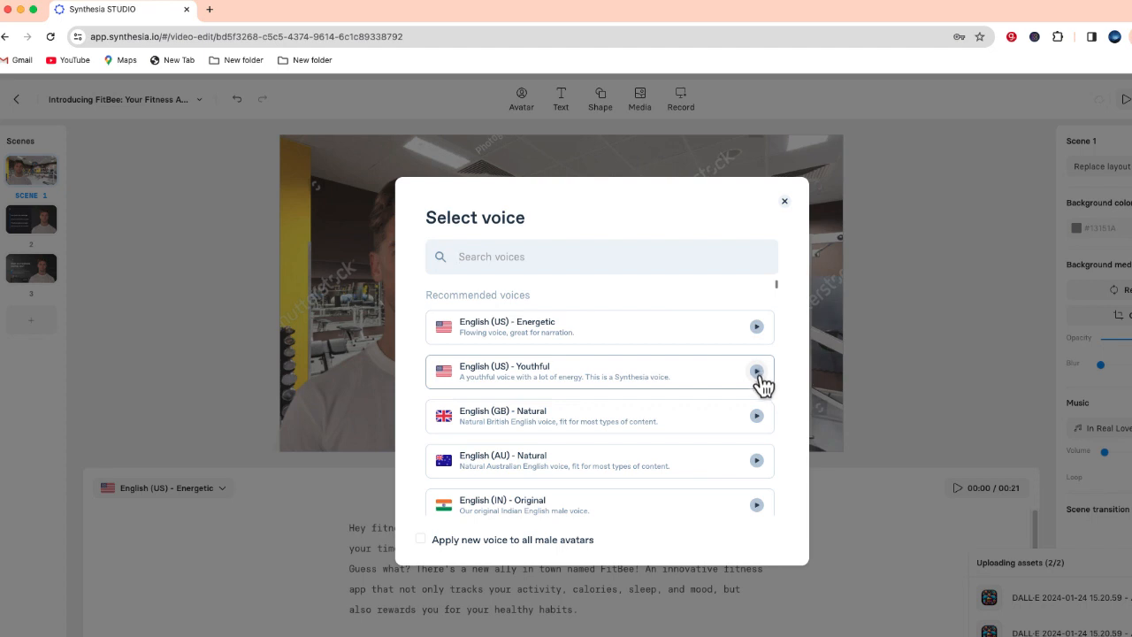
{"action": "left_click", "coordinate": [757, 372]}
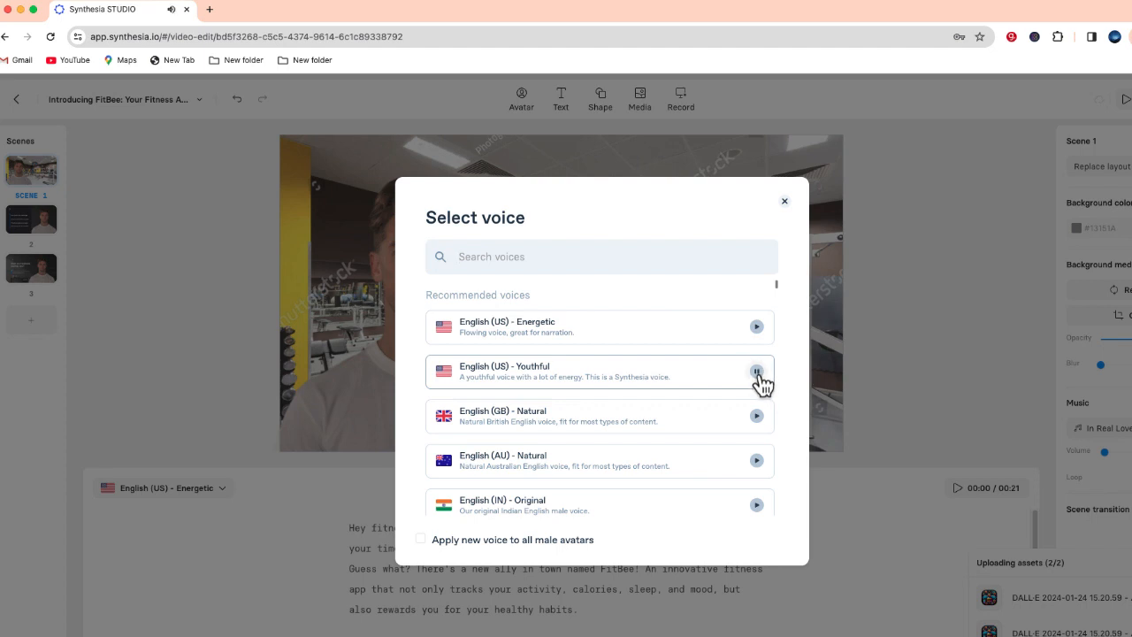
{"action": "left_click", "coordinate": [756, 325]}
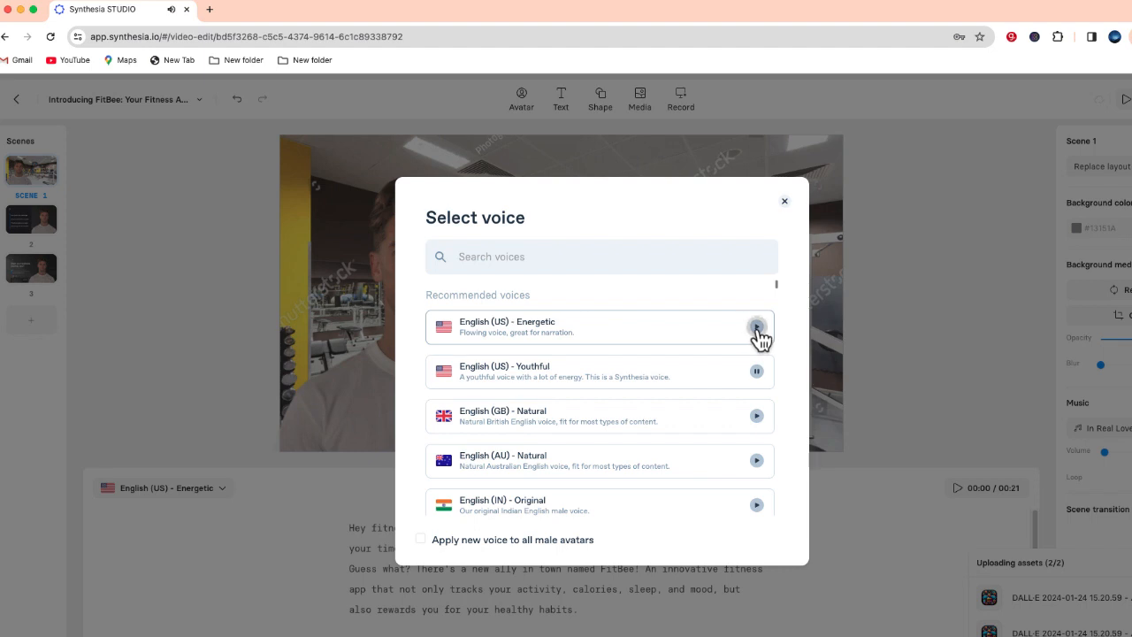
{"action": "left_click", "coordinate": [756, 327]}
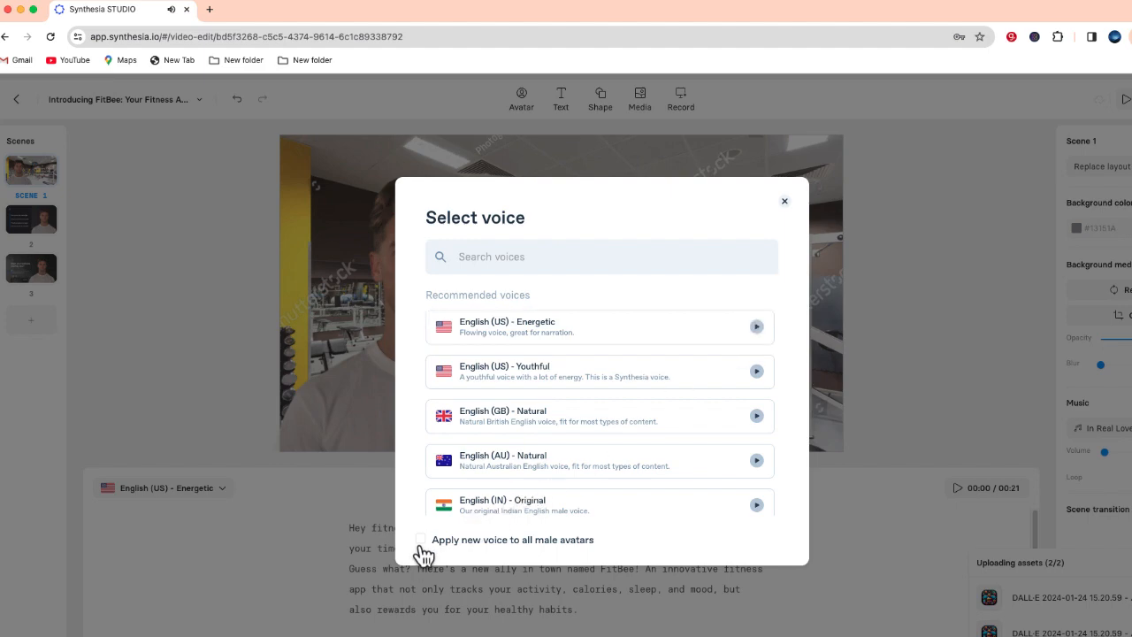
{"action": "left_click", "coordinate": [423, 539]}
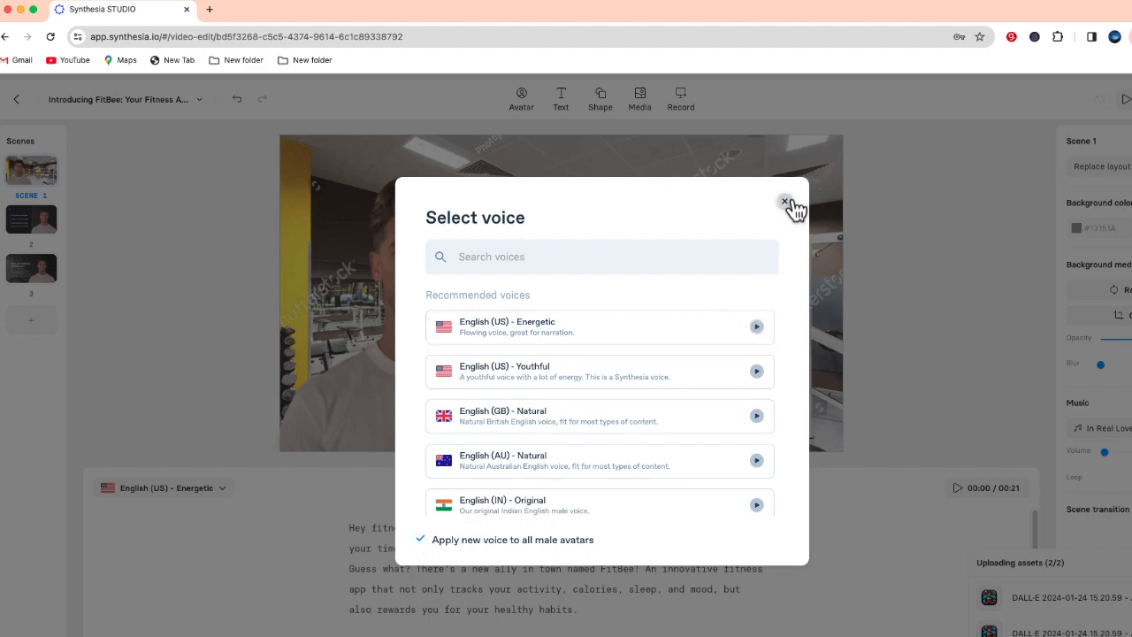
{"action": "left_click", "coordinate": [786, 202]}
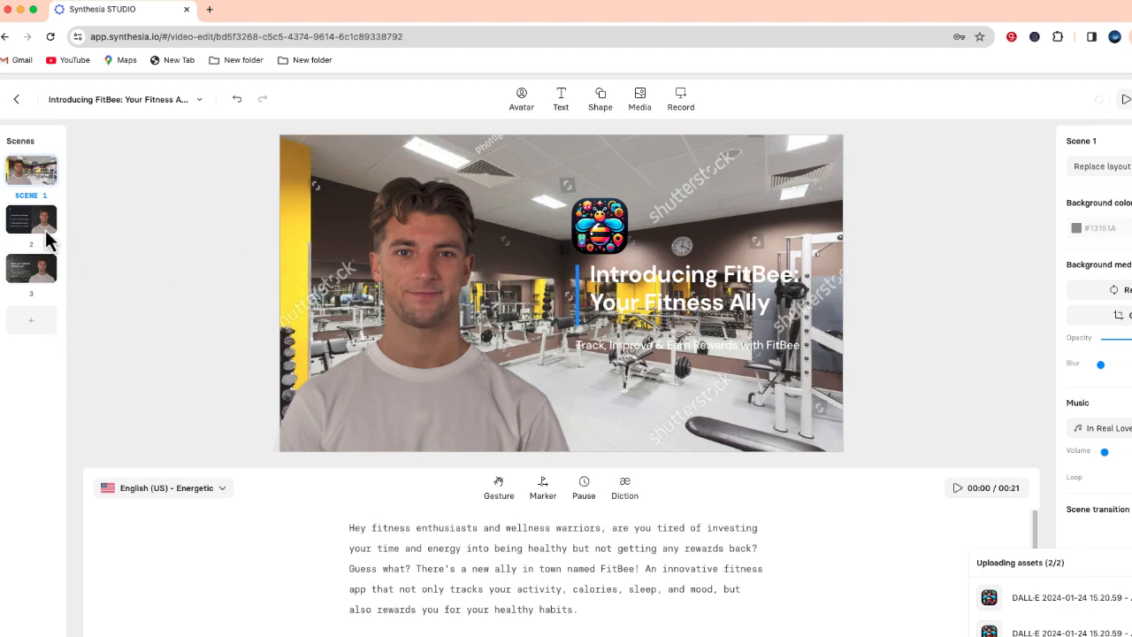
Remove scene 1's title text, copy its FitBee logo and paste it into scene 2
{"action": "left_click", "coordinate": [32, 219]}
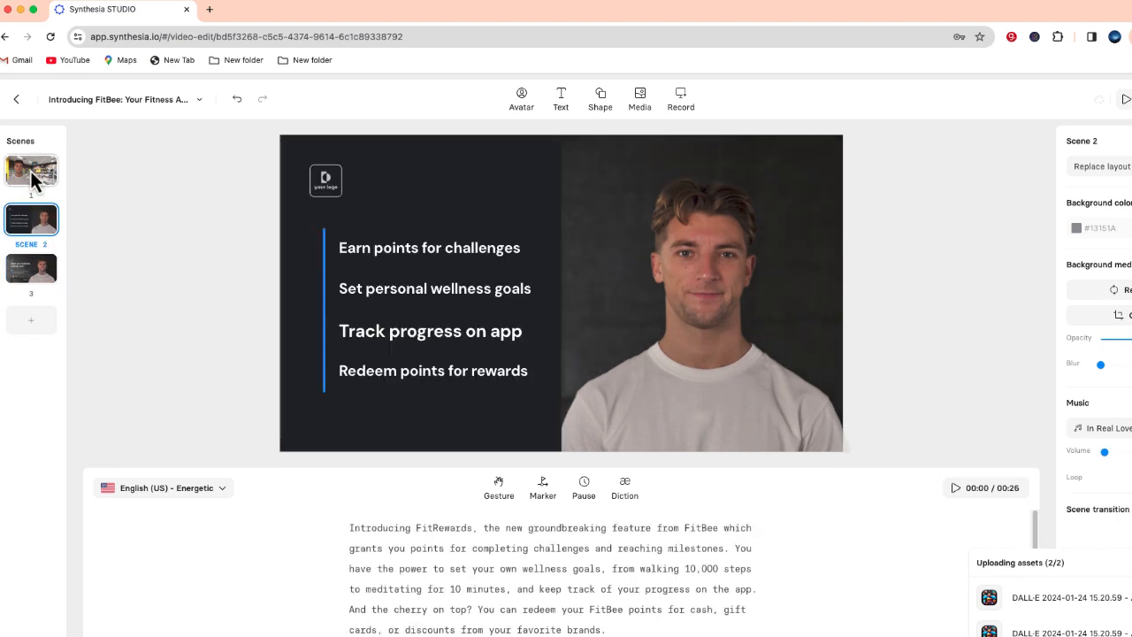
{"action": "left_click", "coordinate": [31, 171]}
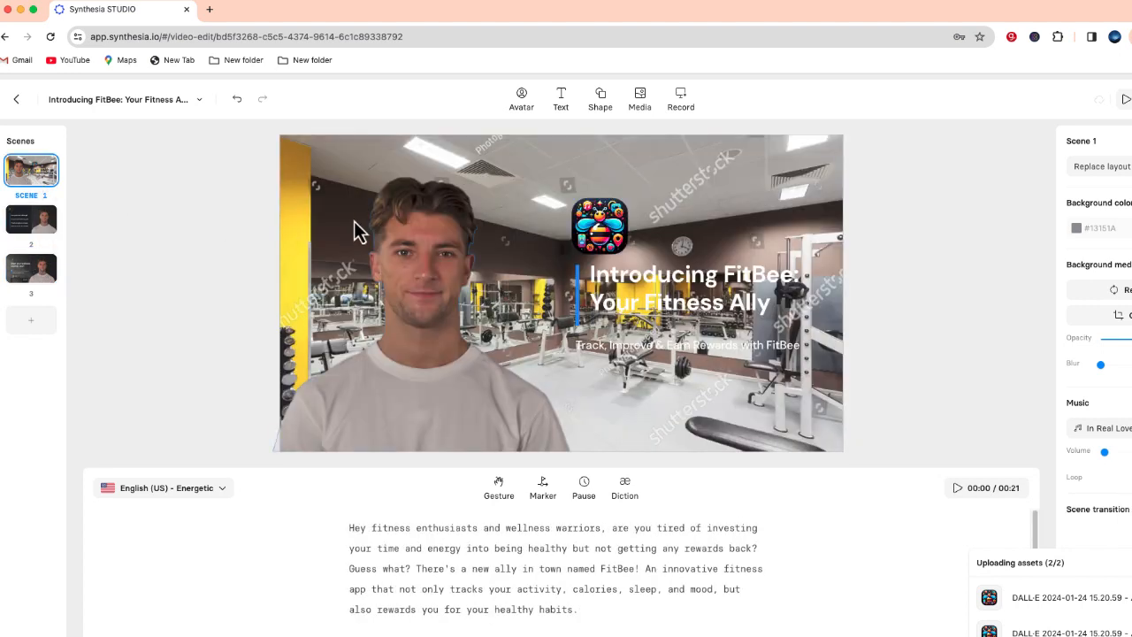
{"action": "right_click", "coordinate": [599, 227]}
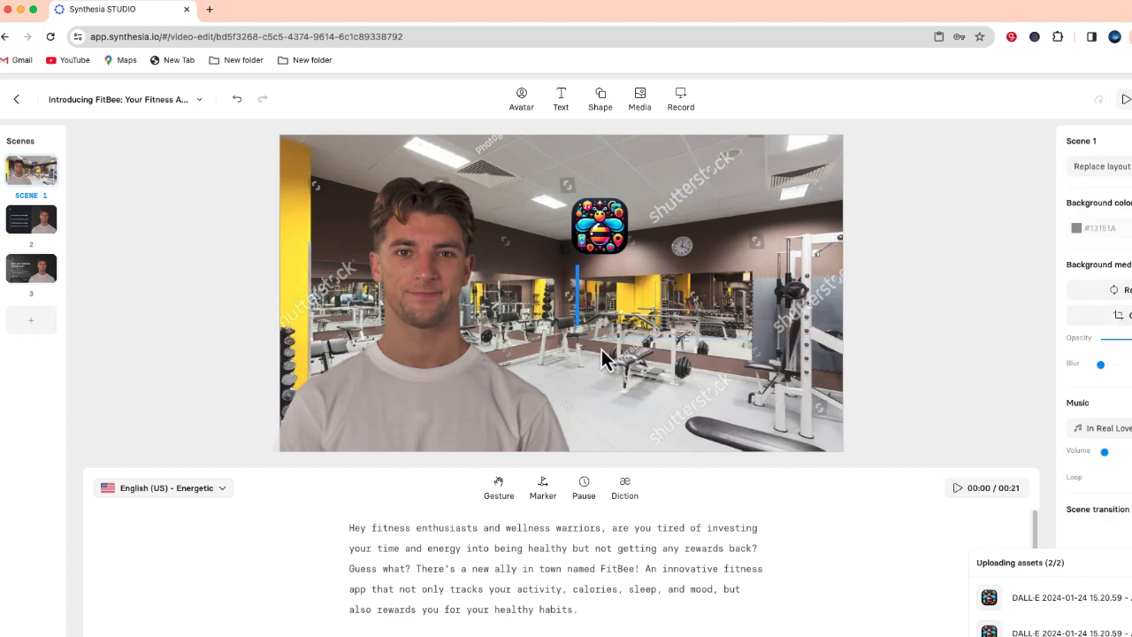
{"action": "left_click", "coordinate": [600, 226]}
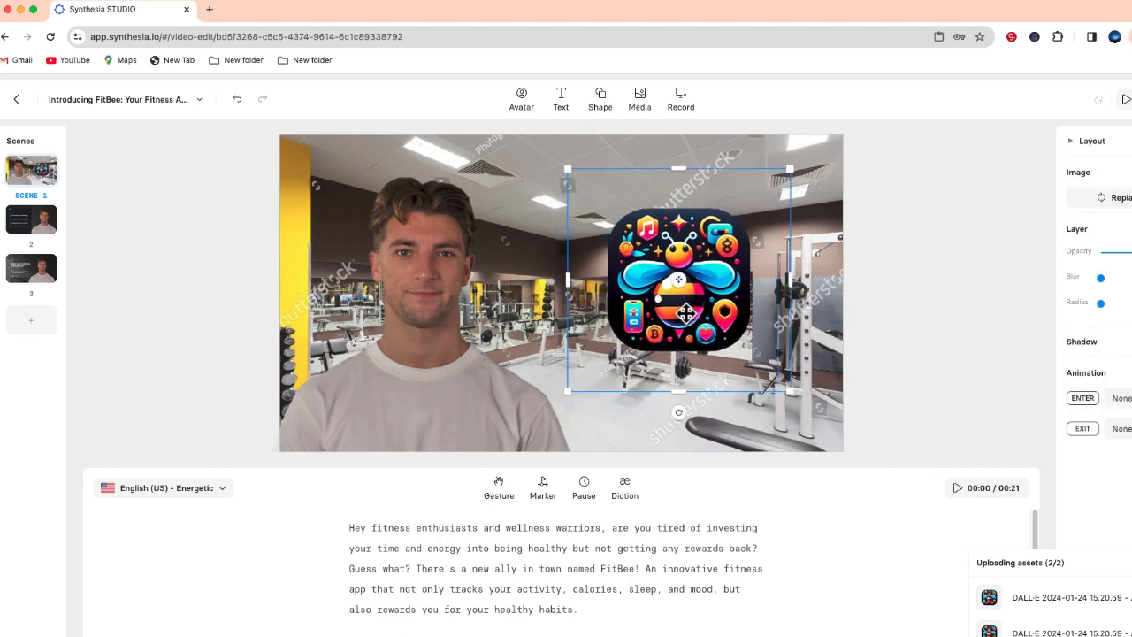
{"action": "left_click", "coordinate": [32, 219]}
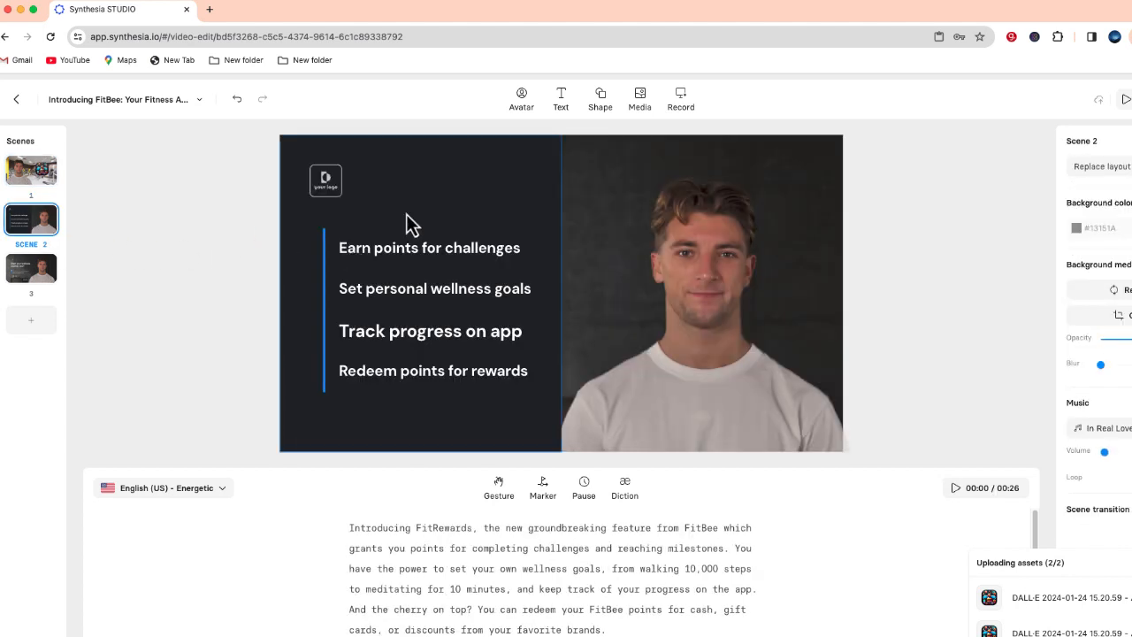
{"action": "left_click", "coordinate": [428, 248]}
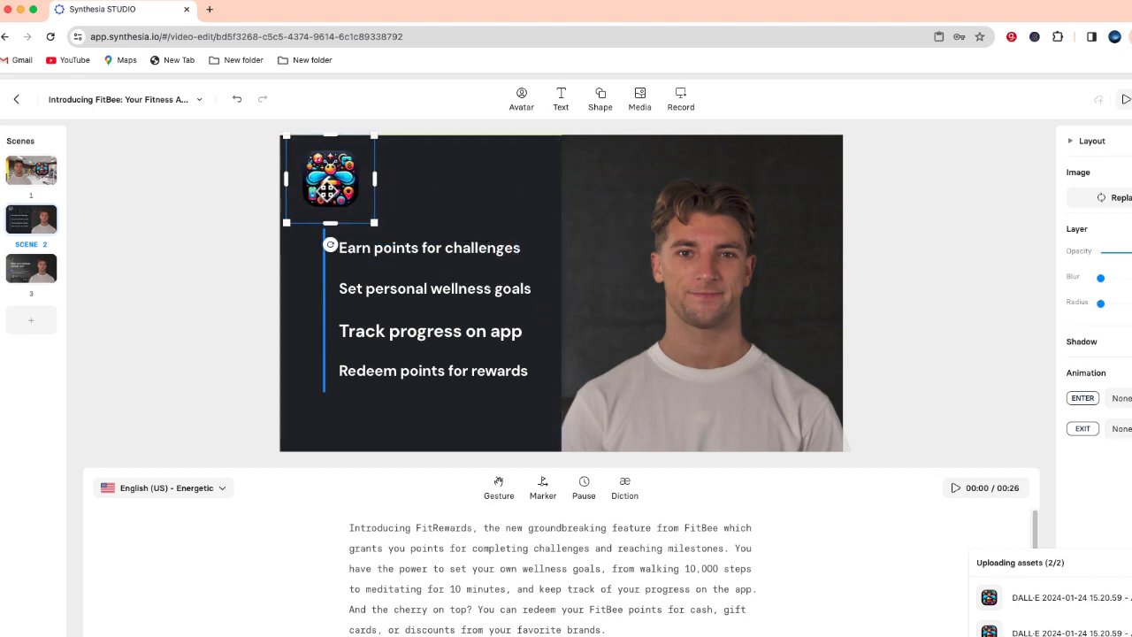
Paste the FitBee logo into scene 3 and move it to the top-left corner
{"action": "left_click", "coordinate": [32, 267]}
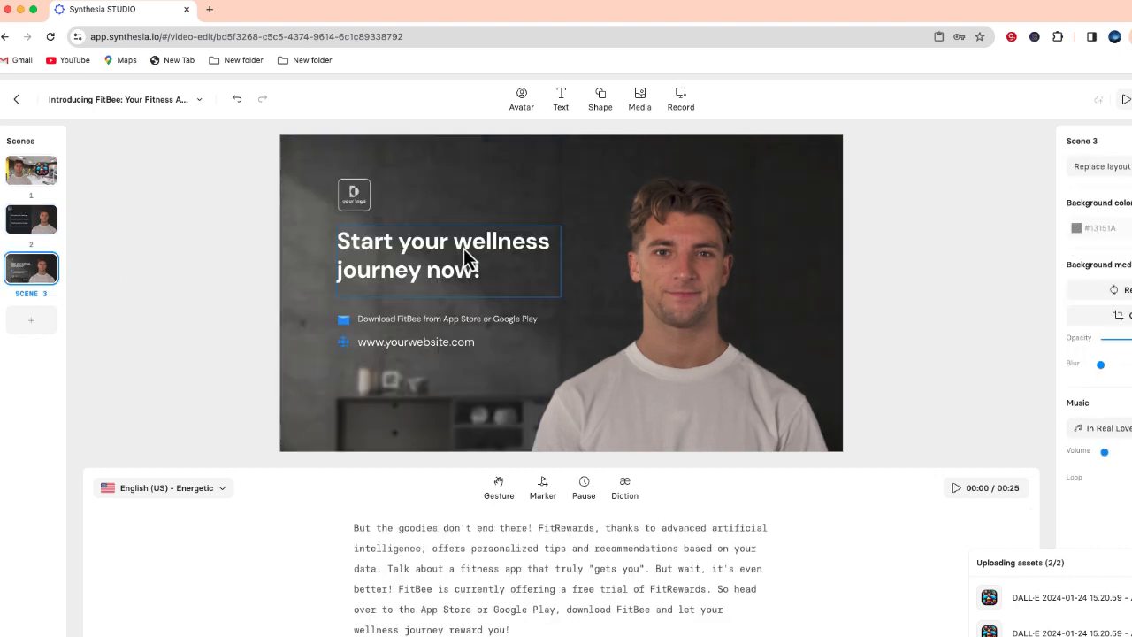
{"action": "right_click", "coordinate": [460, 256]}
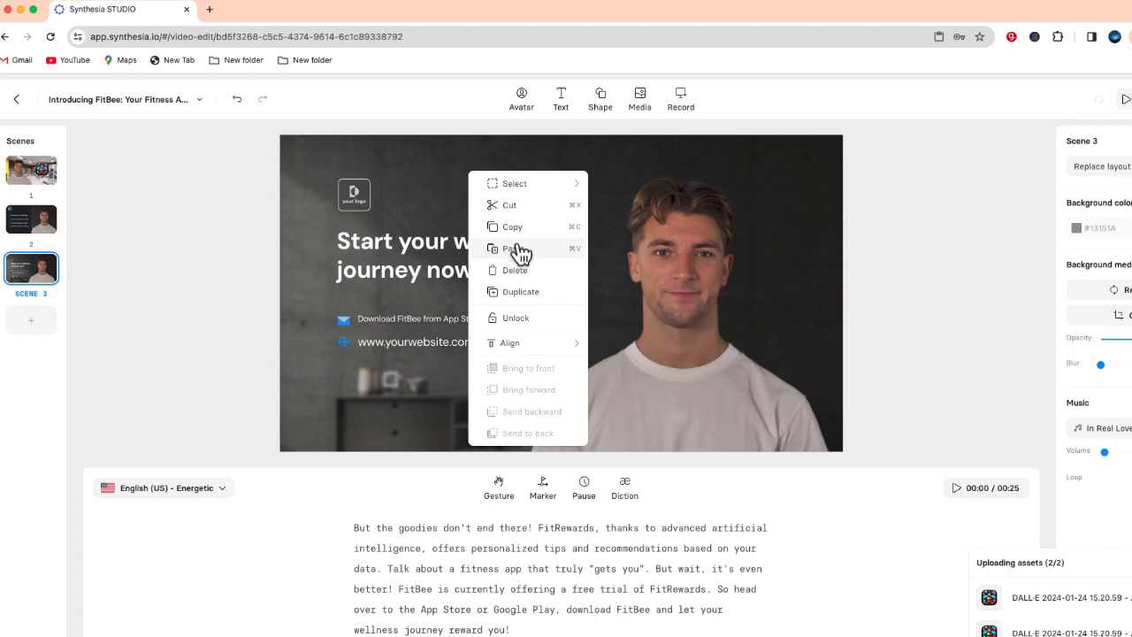
{"action": "left_click", "coordinate": [511, 248]}
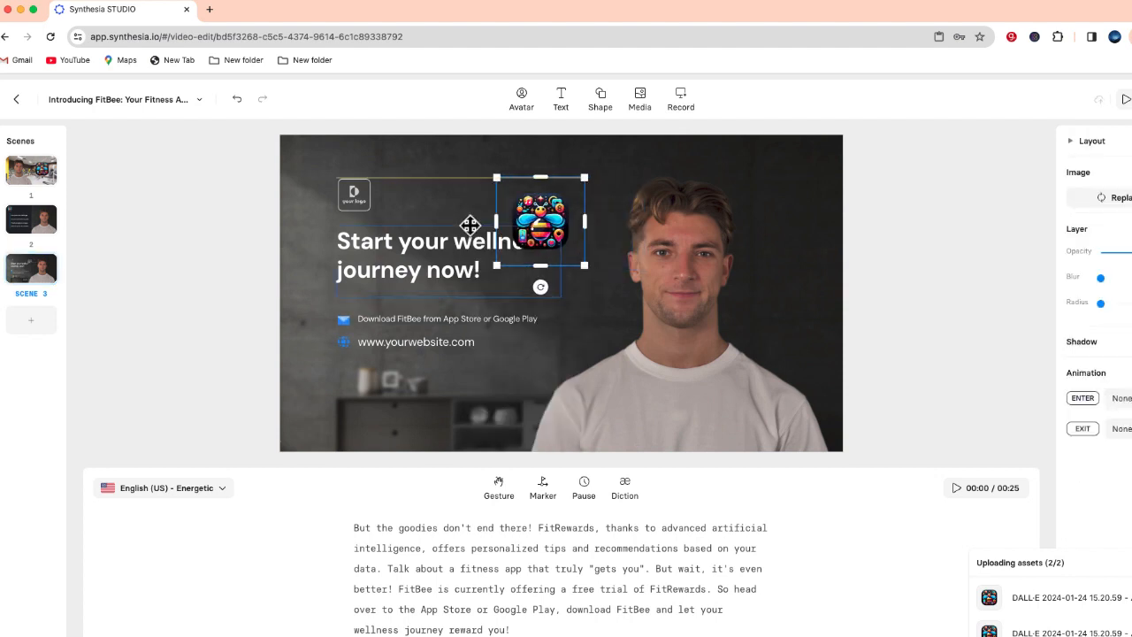
{"action": "left_click_drag", "start_coordinate": [540, 221], "coordinate": [350, 186]}
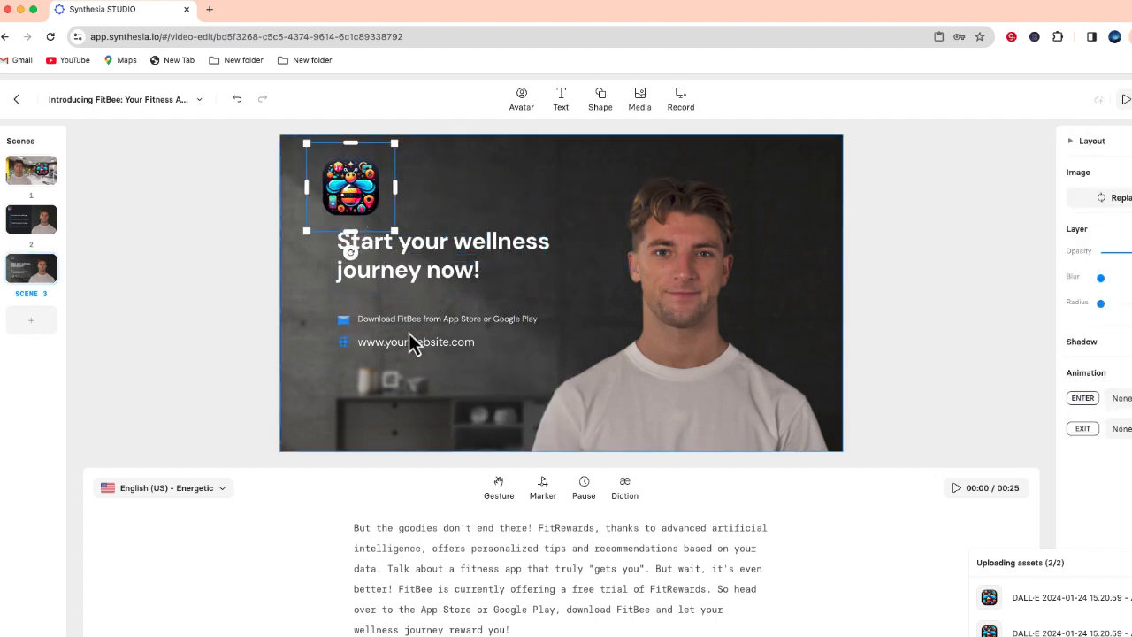
{"action": "left_click", "coordinate": [416, 341]}
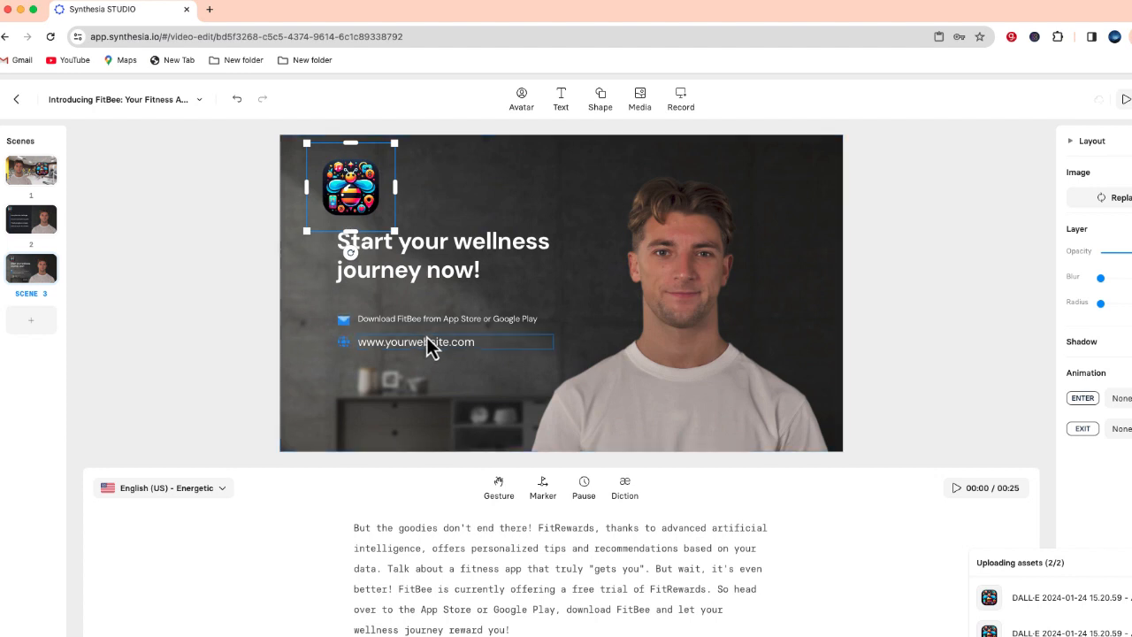
{"action": "mouse_move", "coordinate": [552, 166]}
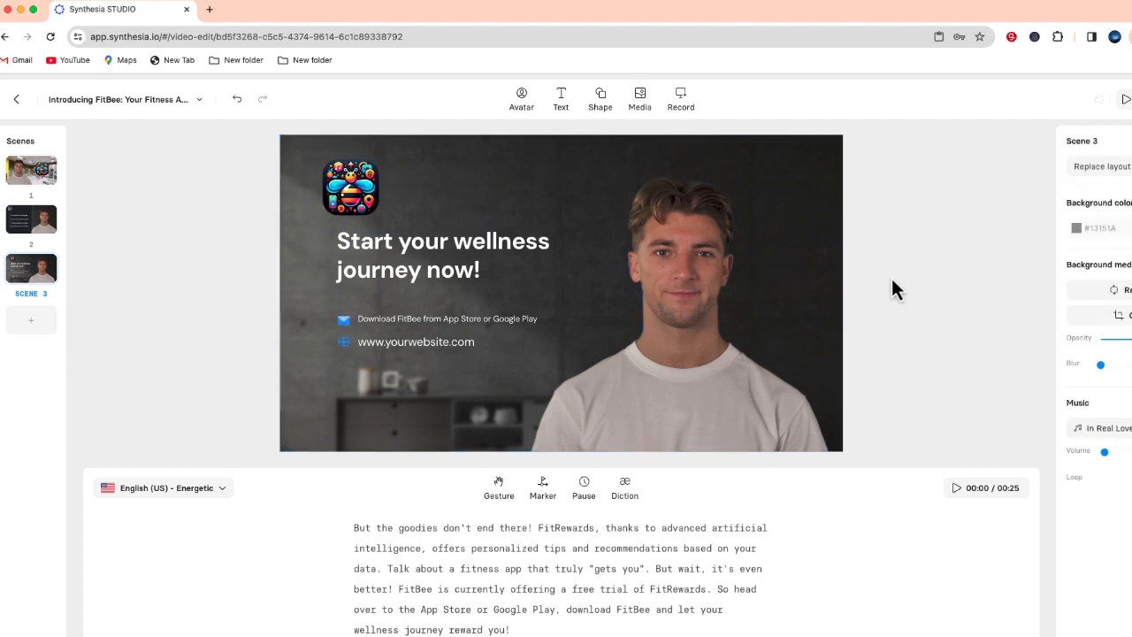
{"action": "mouse_move", "coordinate": [910, 287]}
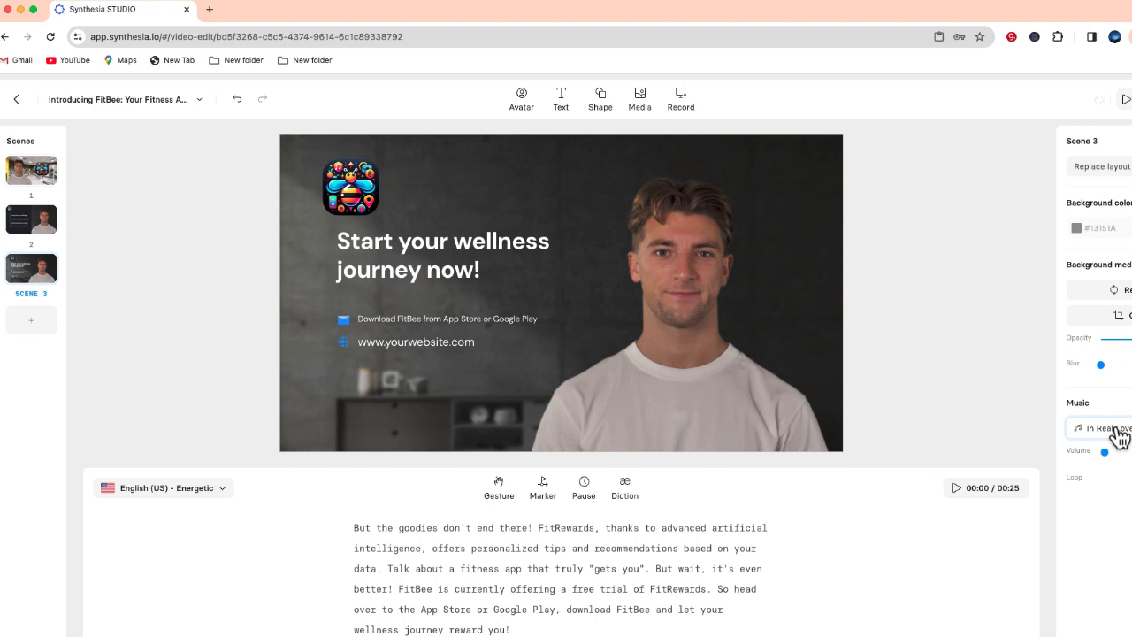
Search Shutterstock music for "energy" and add Absolute Energy as the background track
{"action": "left_click", "coordinate": [1100, 426]}
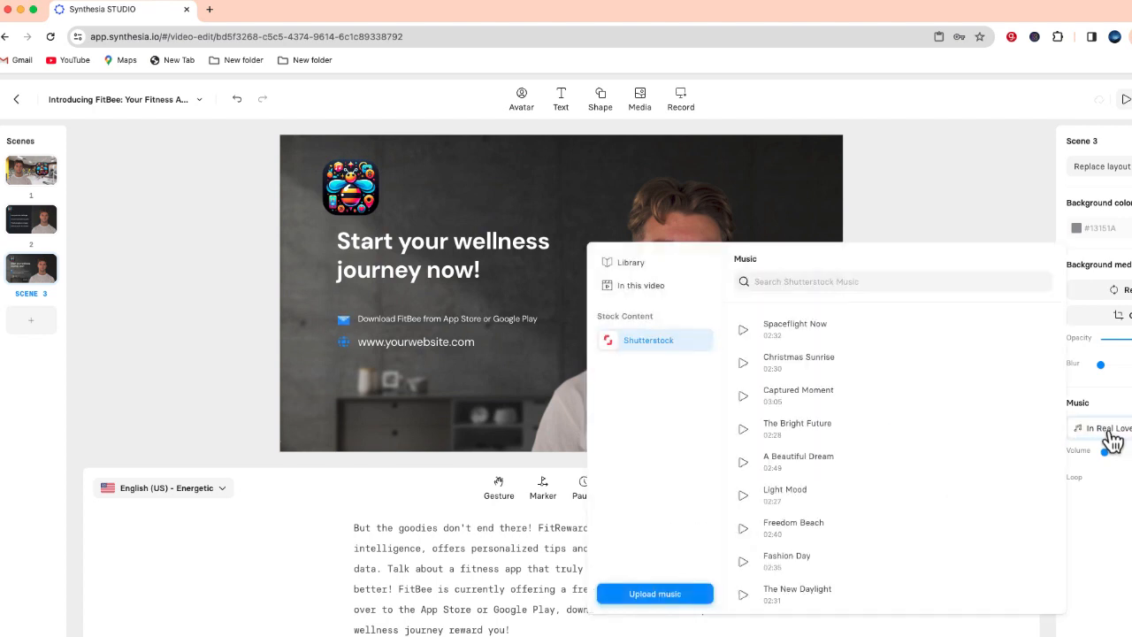
{"action": "mouse_move", "coordinate": [779, 366]}
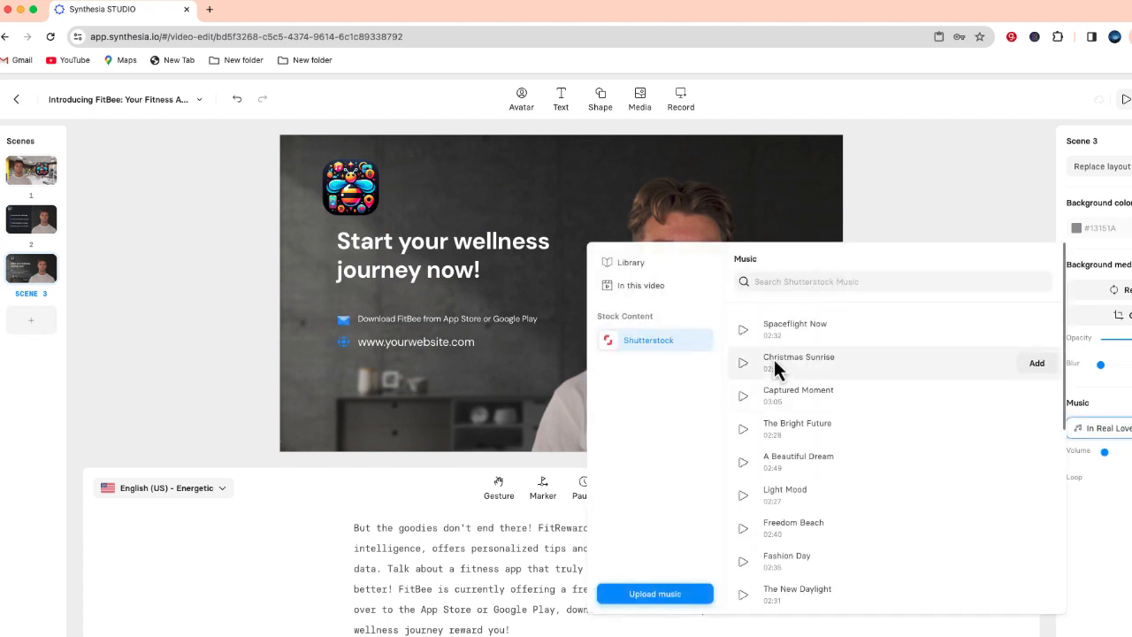
{"action": "mouse_move", "coordinate": [813, 462]}
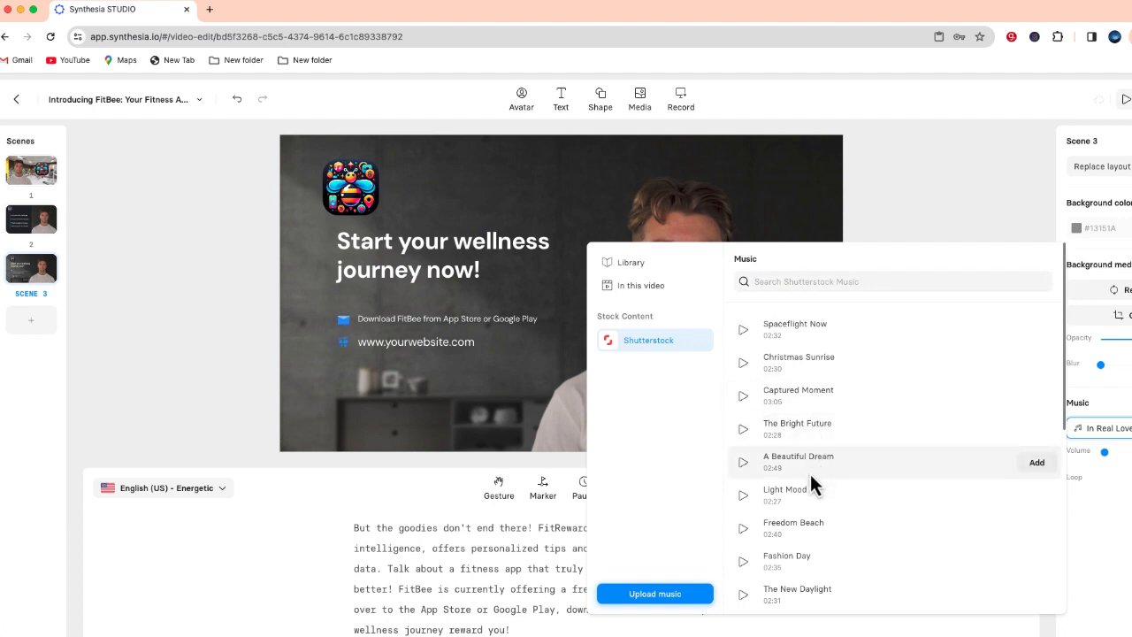
{"action": "left_click", "coordinate": [892, 281]}
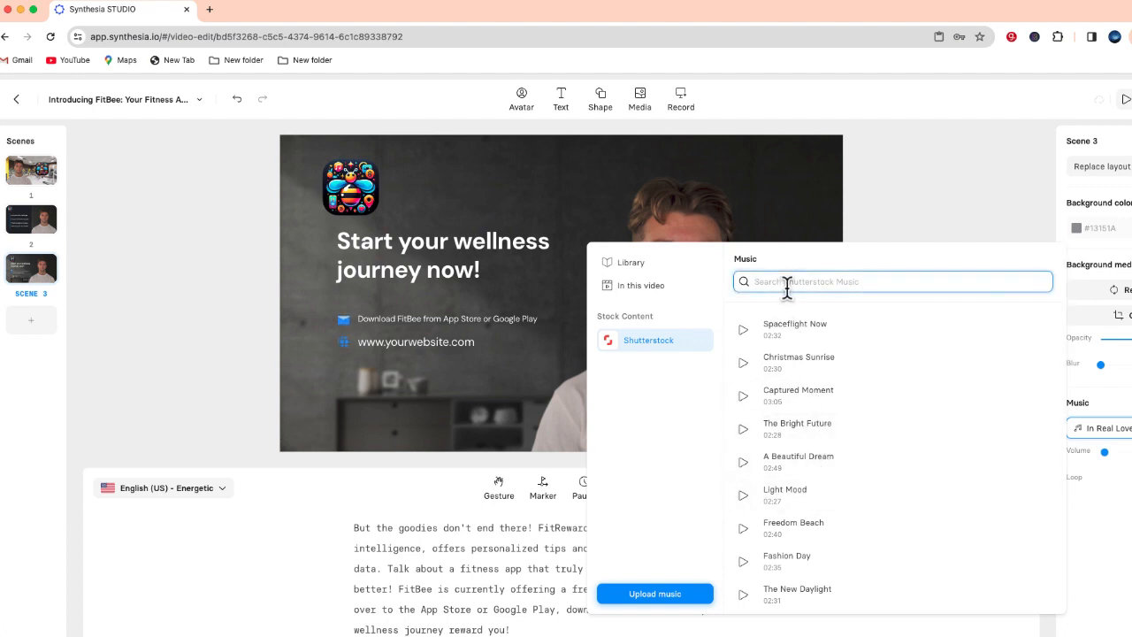
{"action": "type", "text": "energy"}
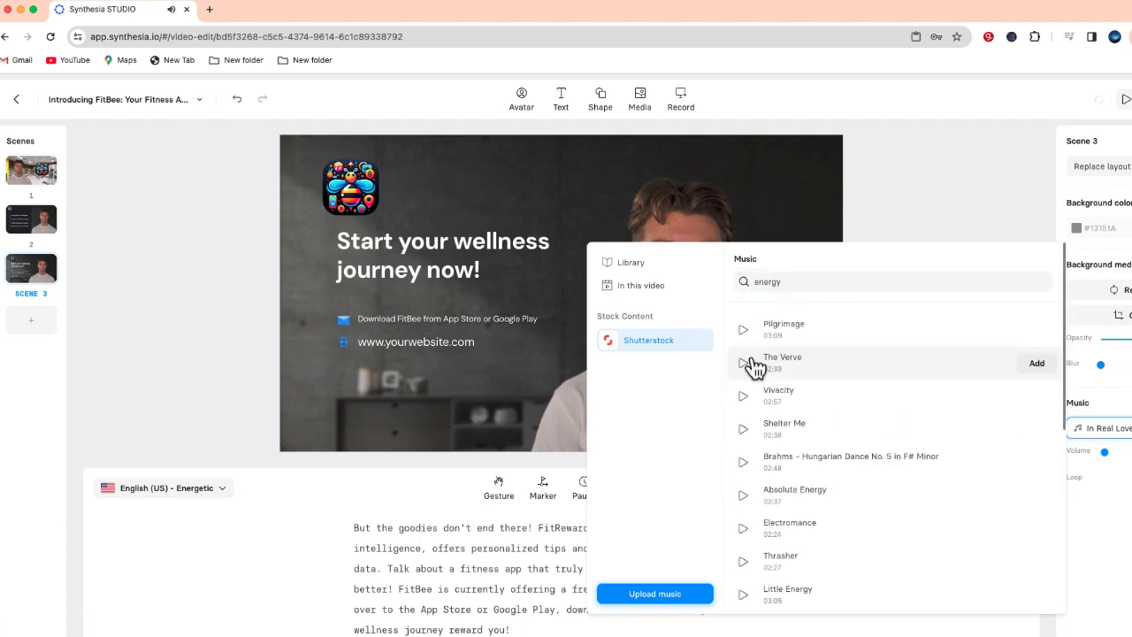
{"action": "mouse_move", "coordinate": [748, 485]}
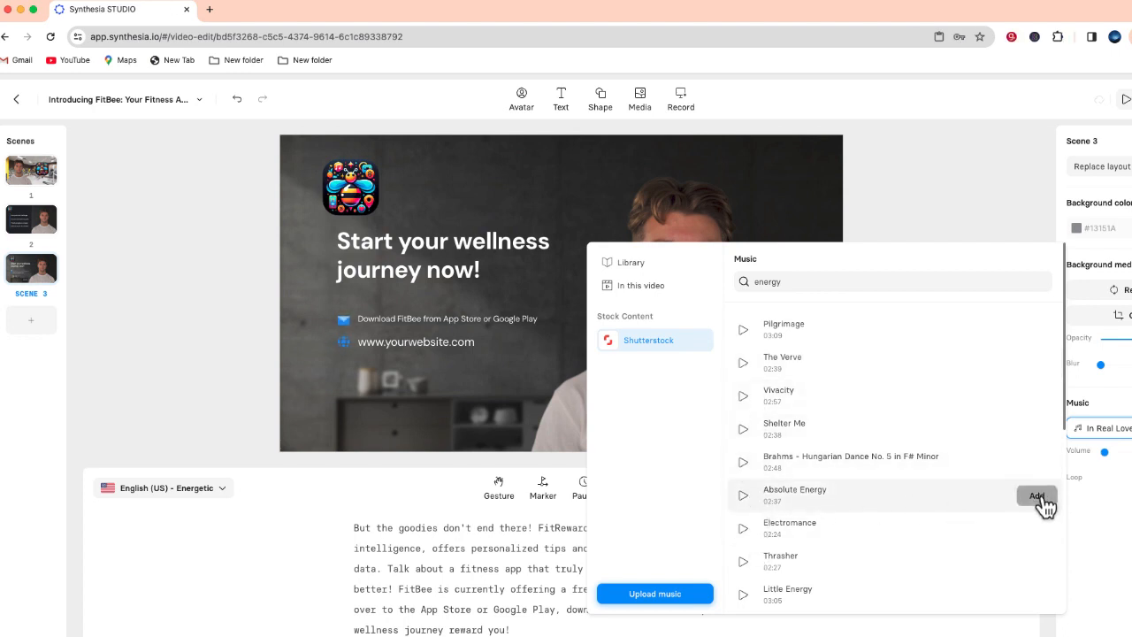
{"action": "left_click", "coordinate": [1036, 495]}
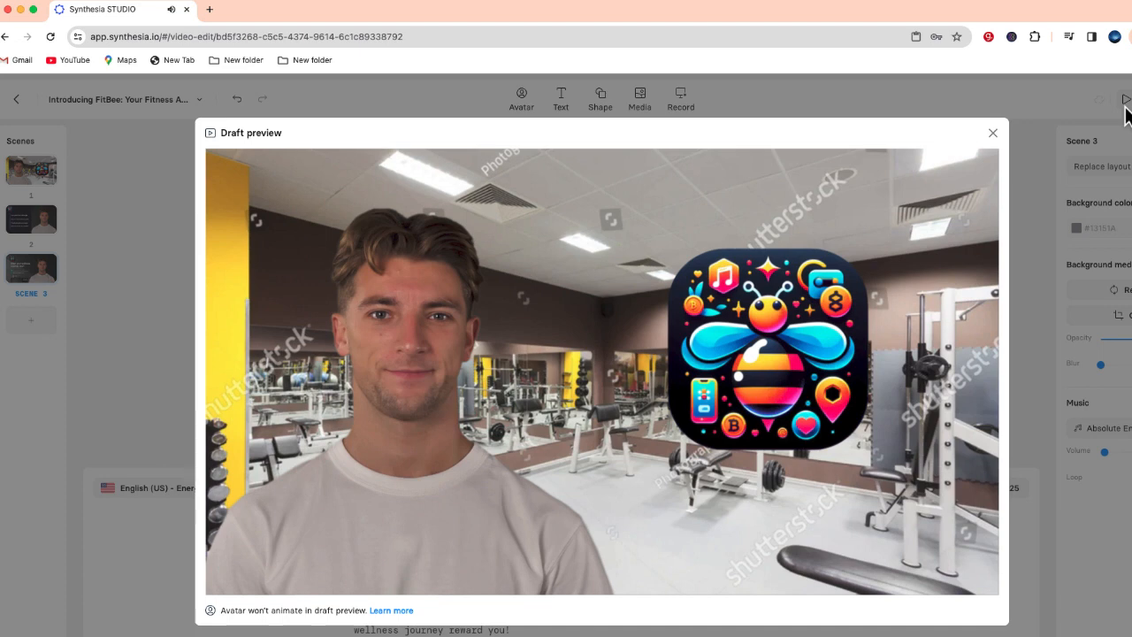
{"action": "mouse_move", "coordinate": [992, 133]}
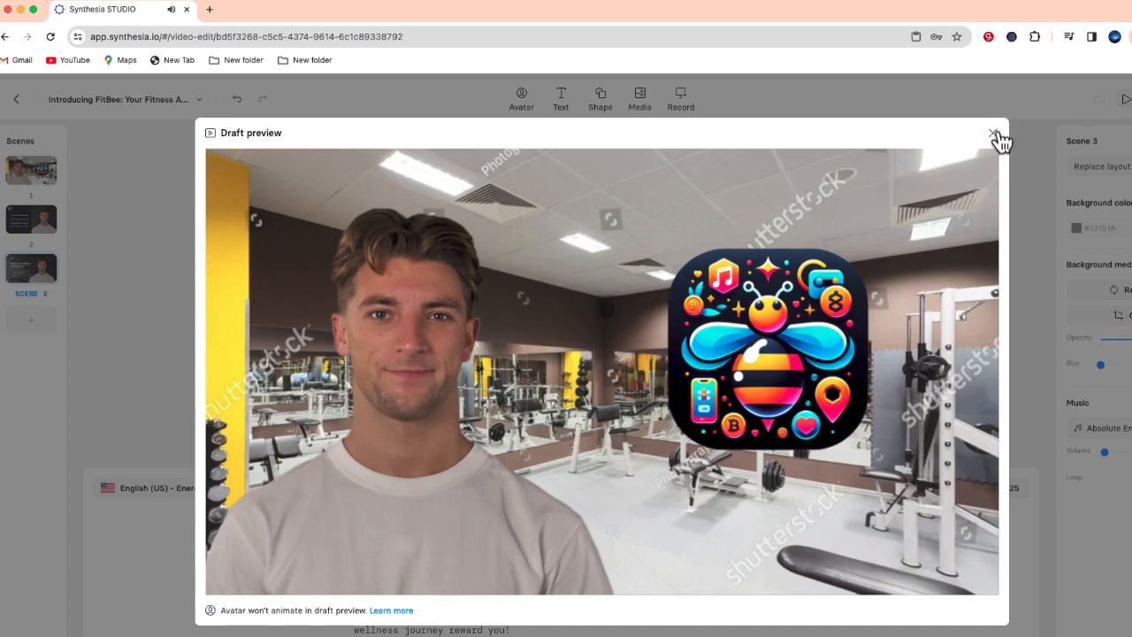
Close the draft preview after watching it
{"action": "left_click", "coordinate": [992, 133]}
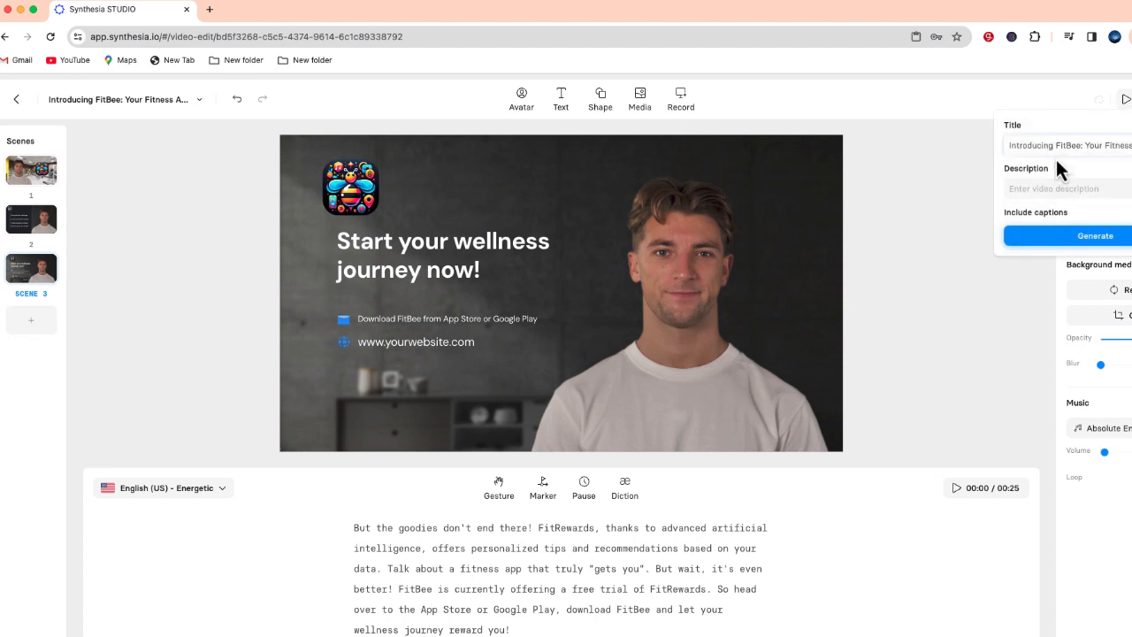
Submit generation of the FitBee video and return to My videos
{"action": "left_click", "coordinate": [1065, 188]}
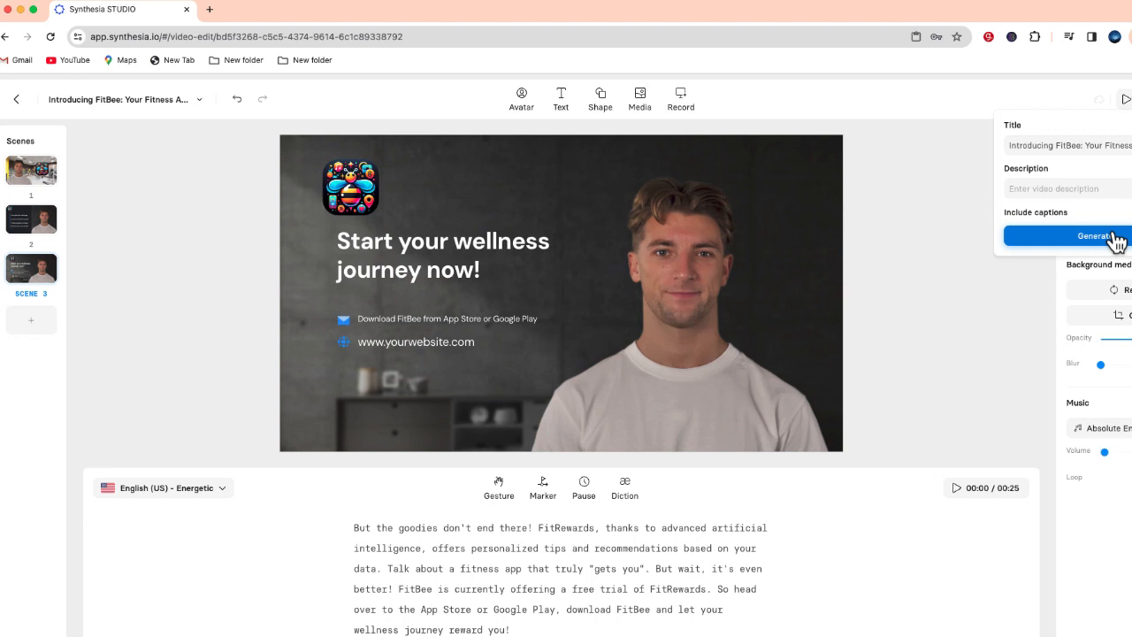
{"action": "left_click", "coordinate": [1097, 237]}
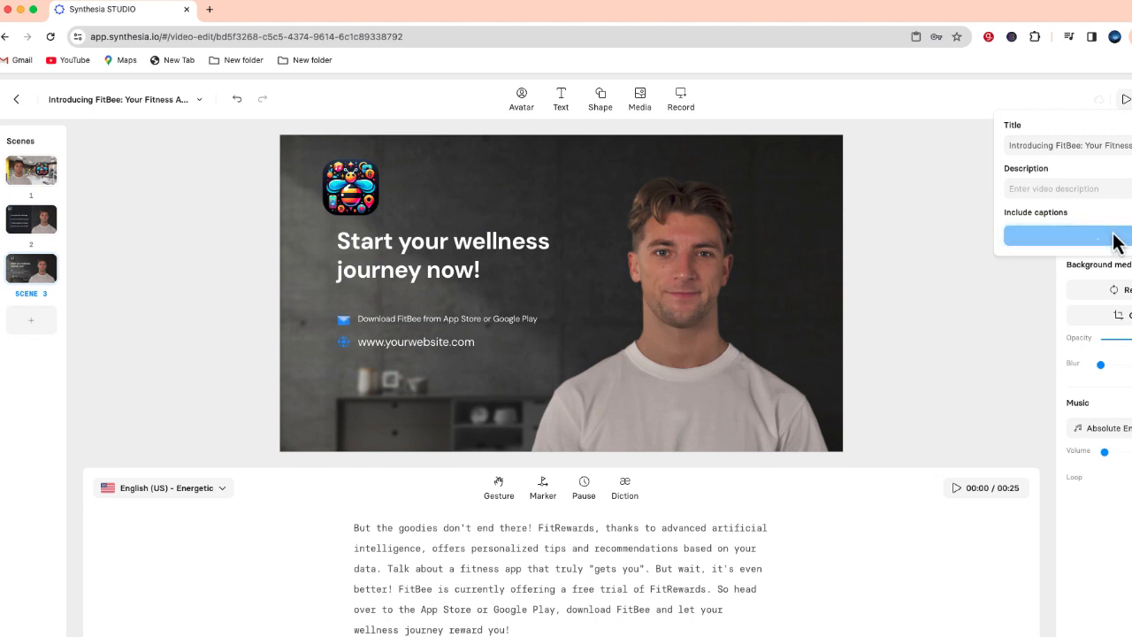
{"action": "left_click", "coordinate": [16, 99]}
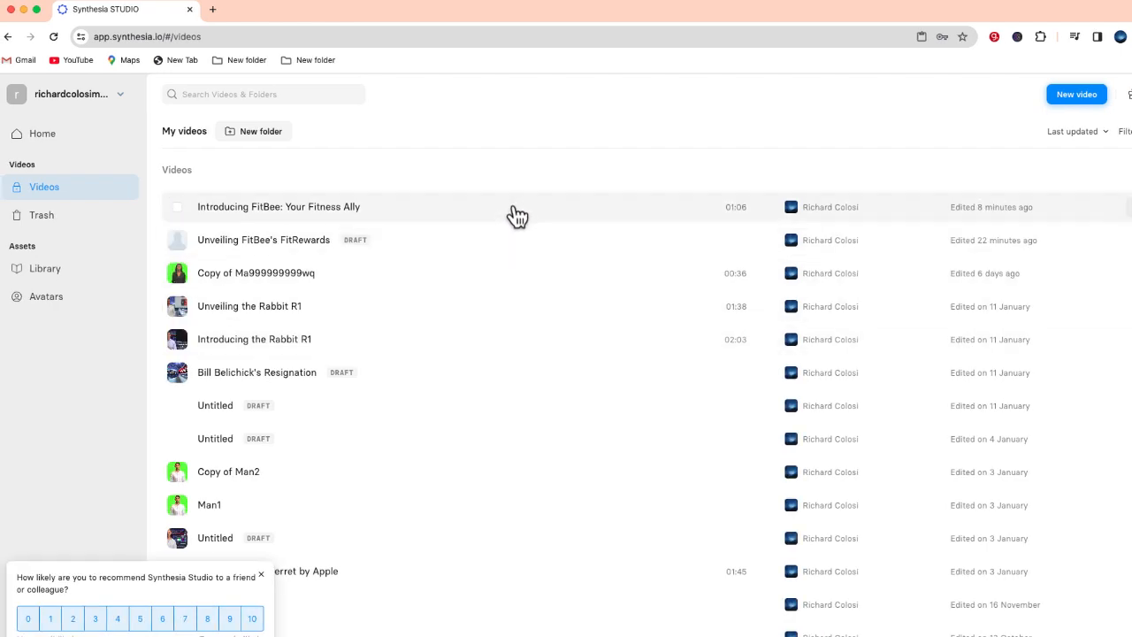
Open "Introducing FitBee: Your Fitness Ally" from My videos to play it
{"action": "left_click", "coordinate": [279, 205]}
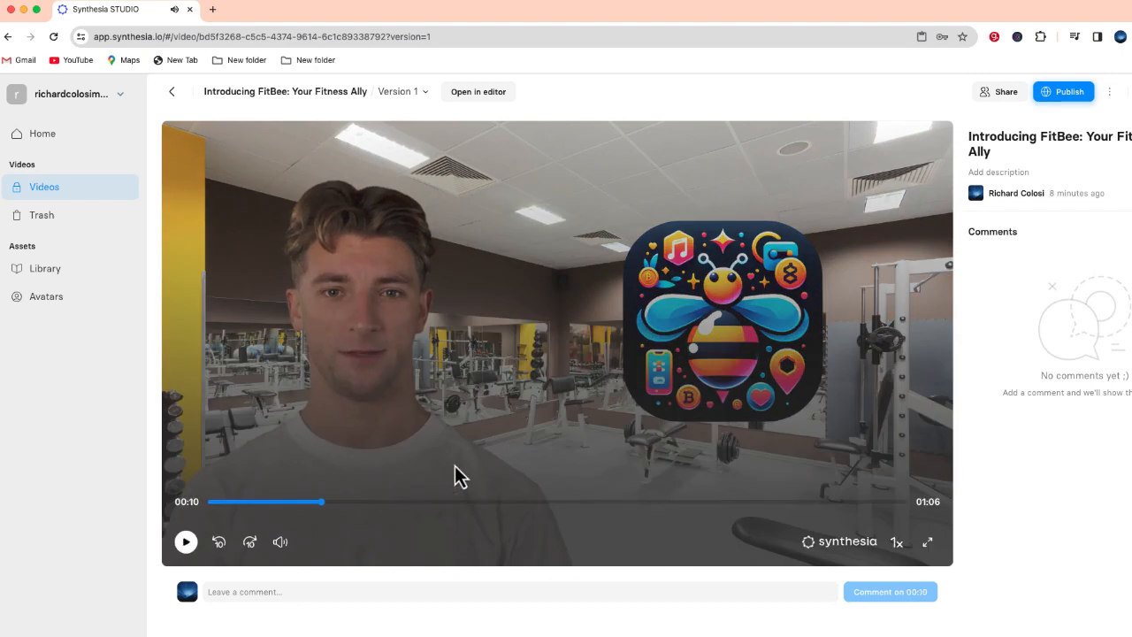
{"action": "mouse_move", "coordinate": [494, 439]}
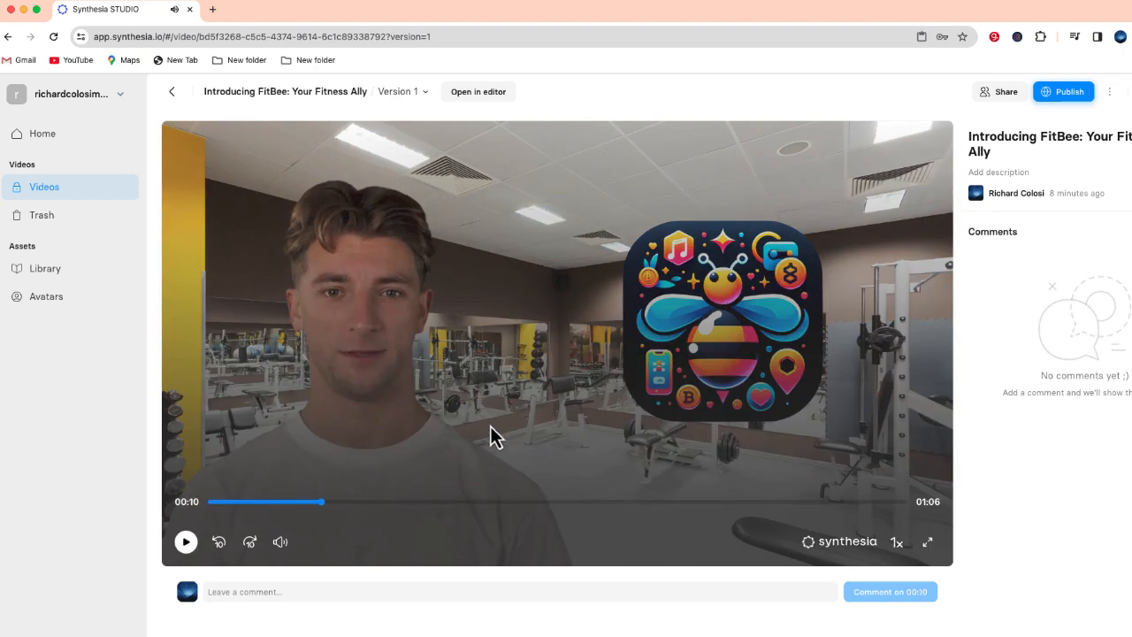